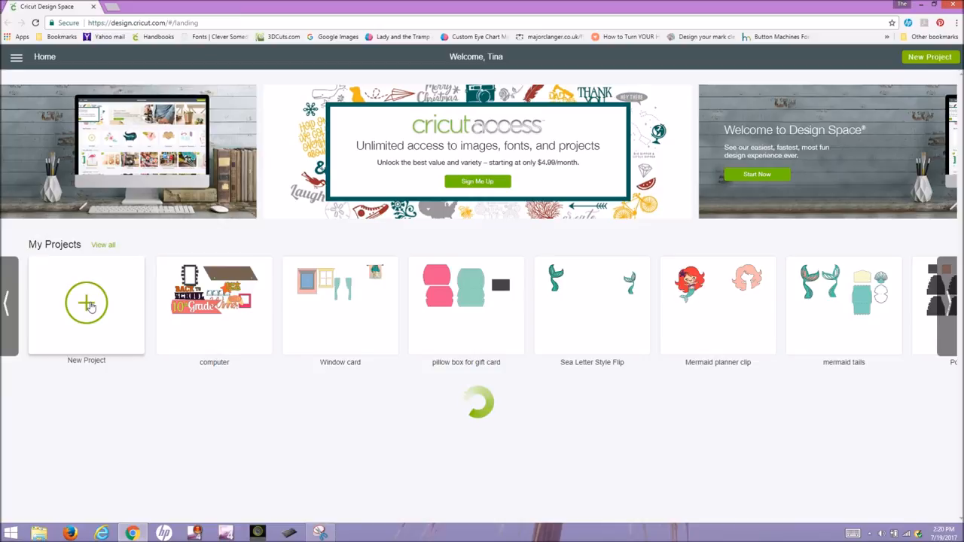
# Start a new blank project from the Design Space home page.
pyautogui.click(86, 303)
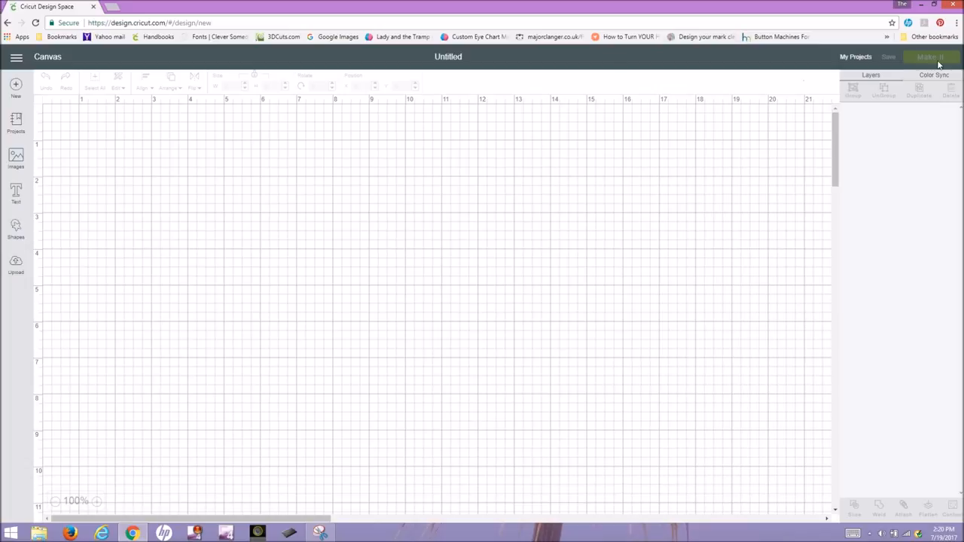
pyautogui.moveTo(15, 86)
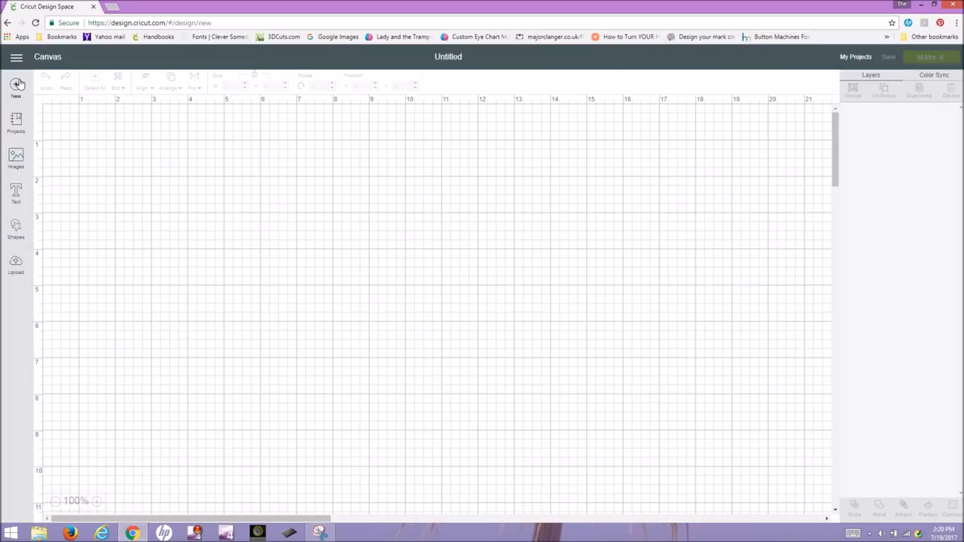
pyautogui.moveTo(15, 160)
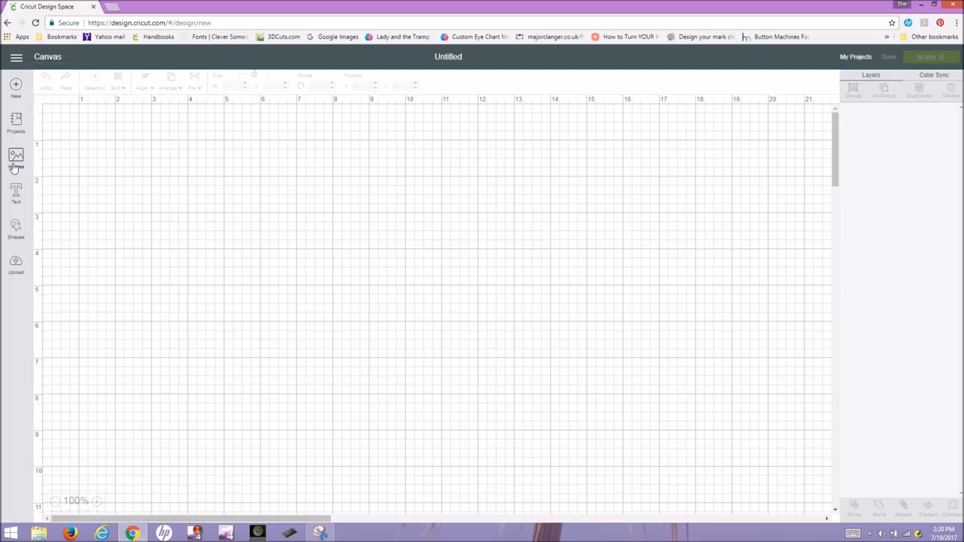
# Search the image library for 'seahorse' and choose the Seahorse Treat Bag design.
pyautogui.click(15, 158)
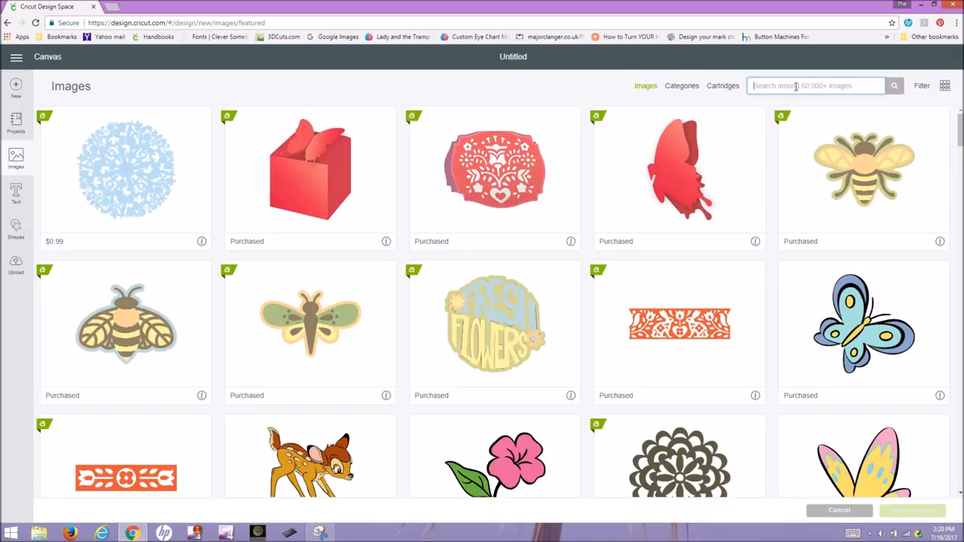
pyautogui.write('seahorse')
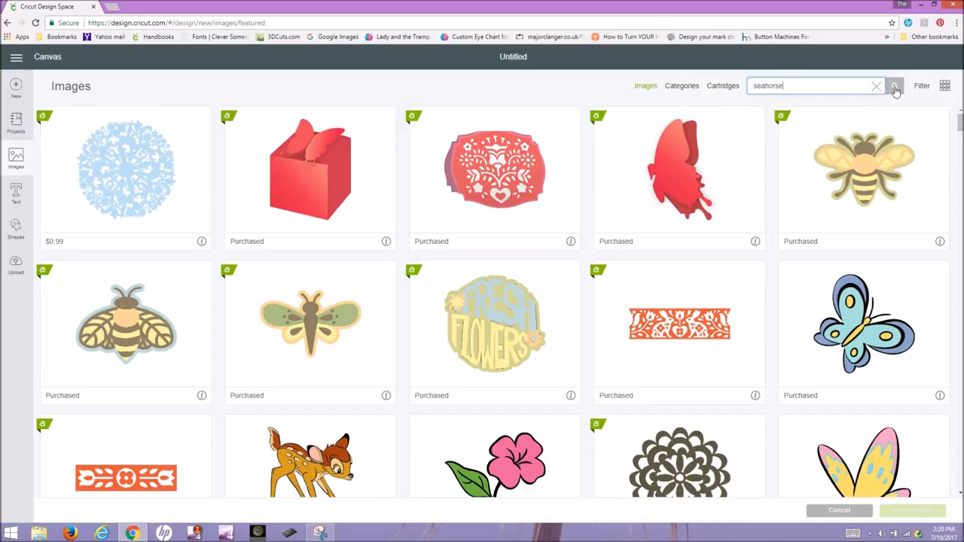
pyautogui.click(895, 85)
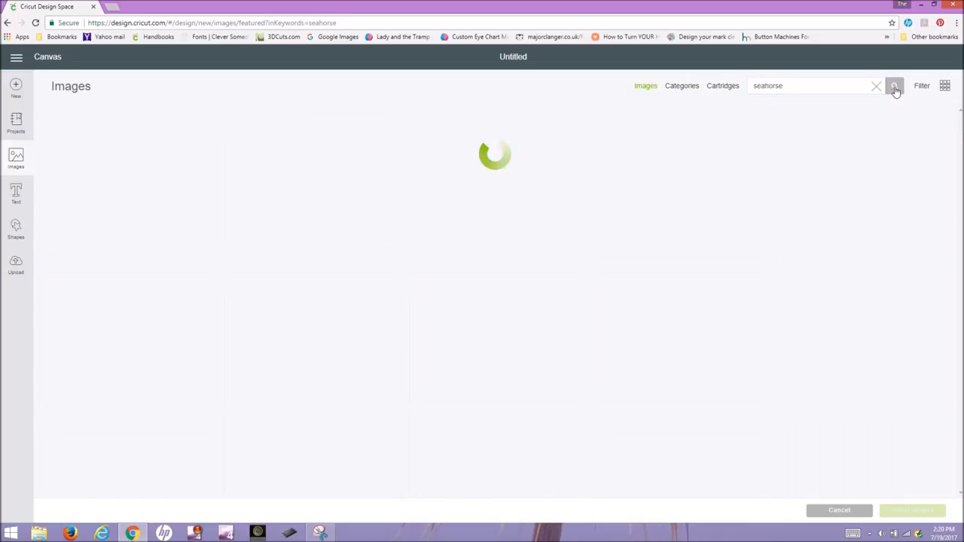
pyautogui.click(895, 85)
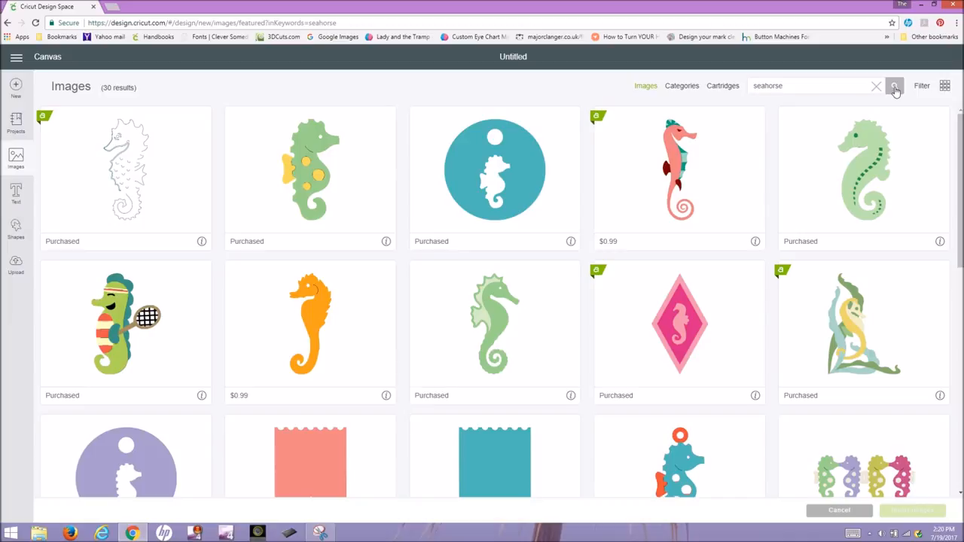
pyautogui.moveTo(925, 166)
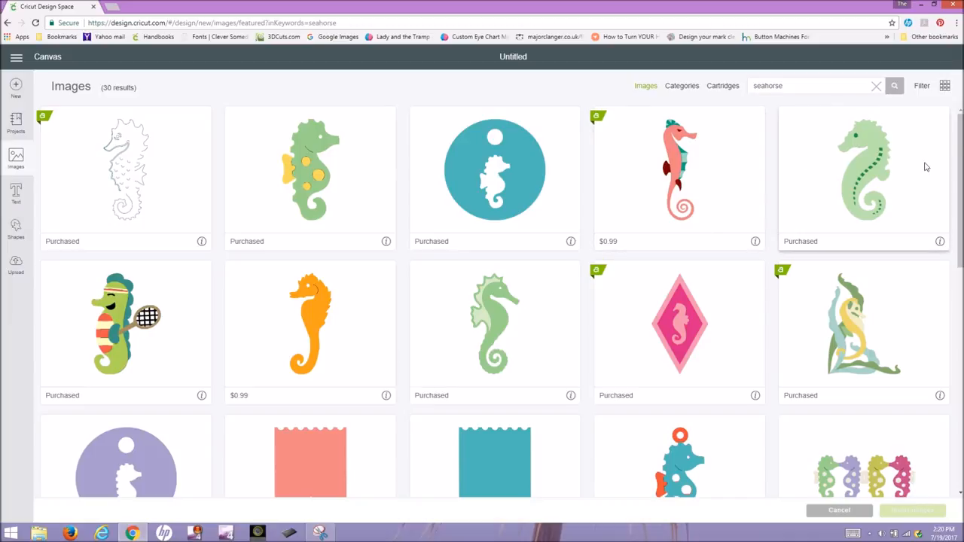
pyautogui.scroll(-3)
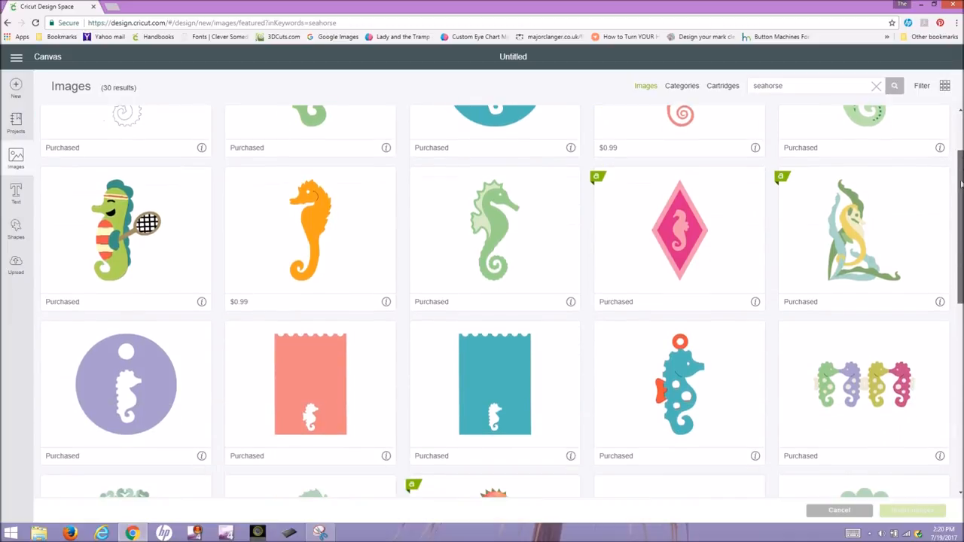
pyautogui.scroll(-3)
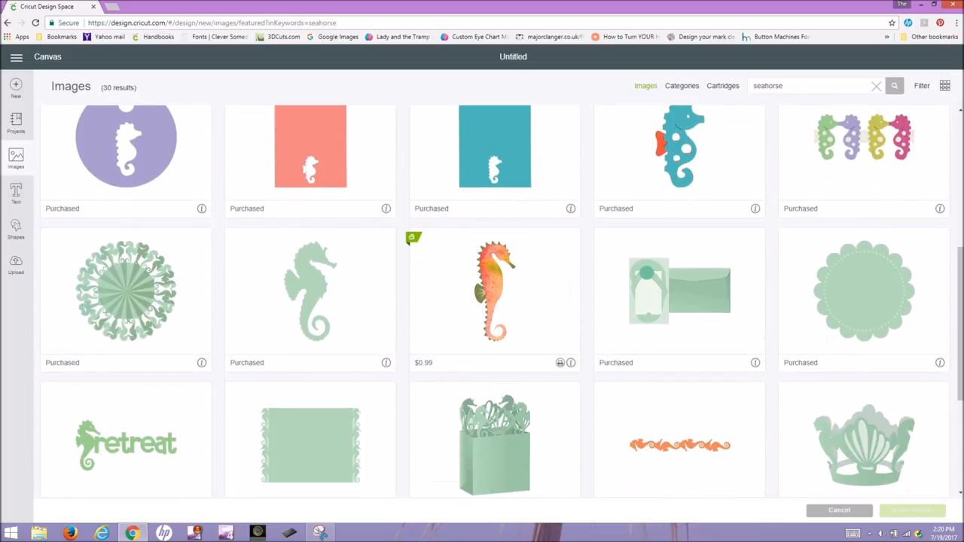
pyautogui.moveTo(958, 259)
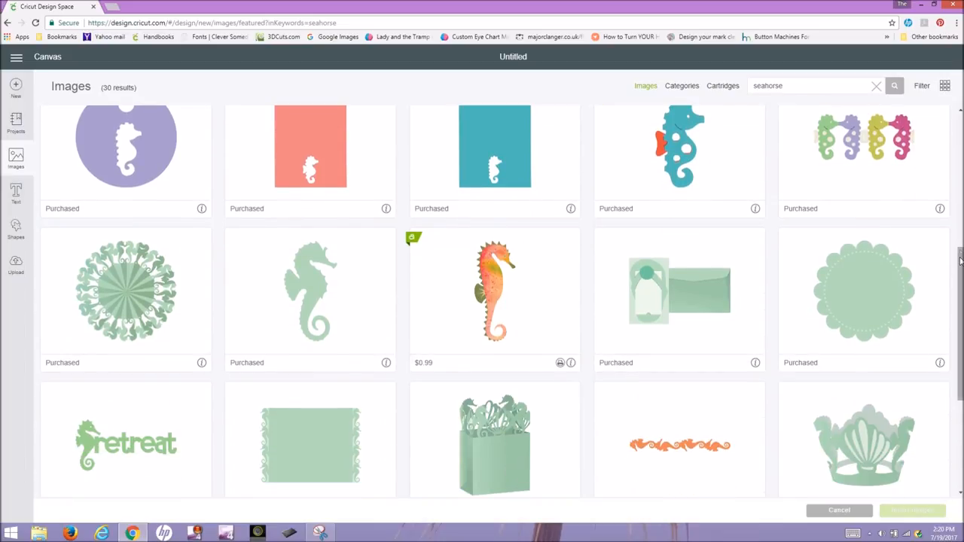
pyautogui.scroll(-3)
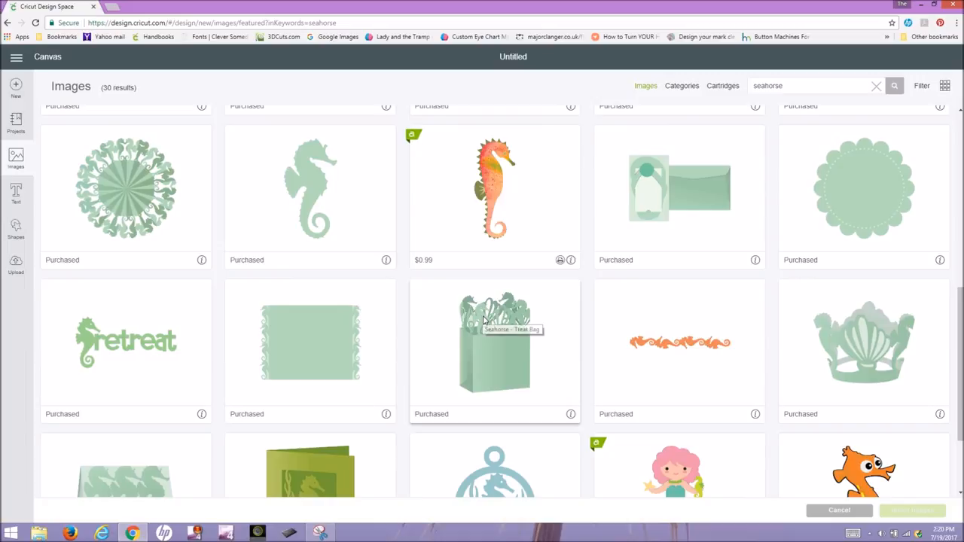
pyautogui.click(495, 349)
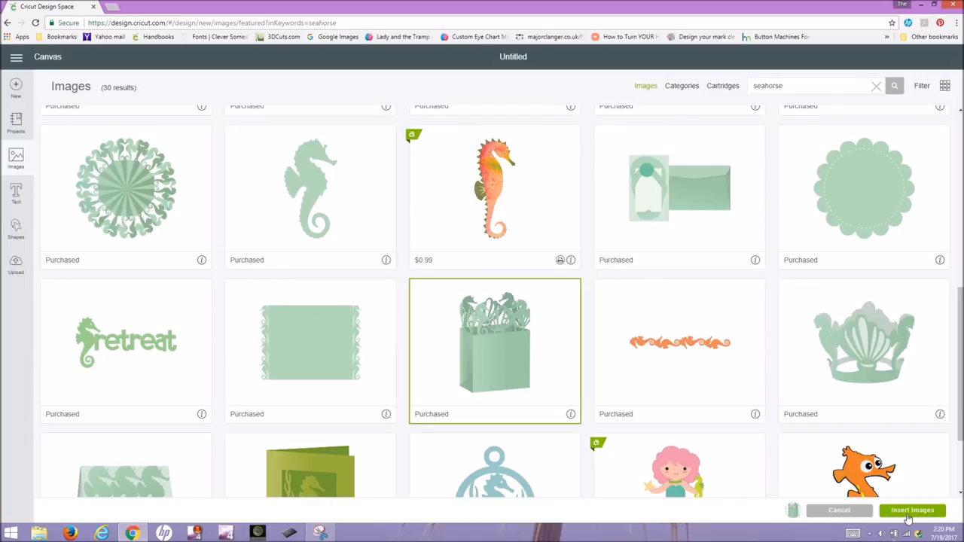
# Insert the treat bag onto the canvas and enlarge it to 7.298 inches tall.
pyautogui.click(910, 511)
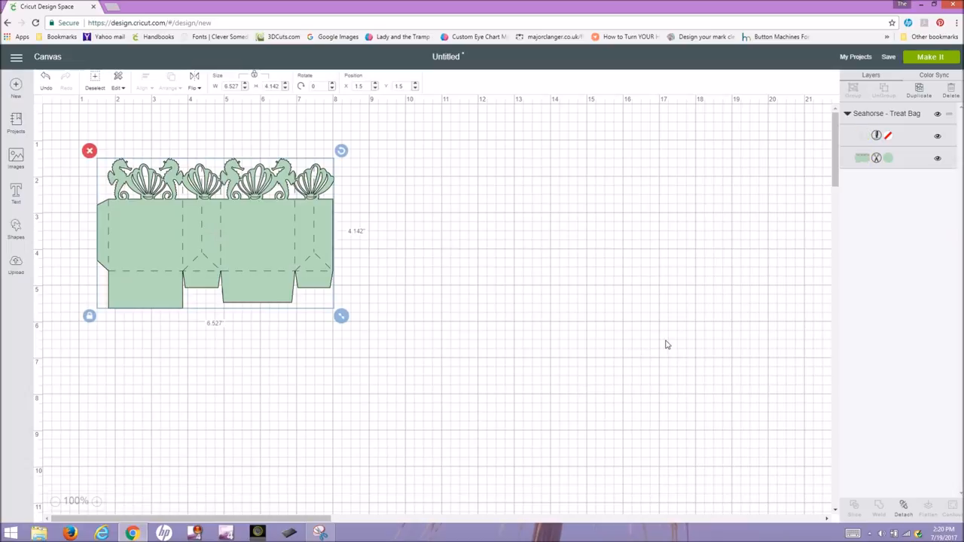
pyautogui.moveTo(470, 190)
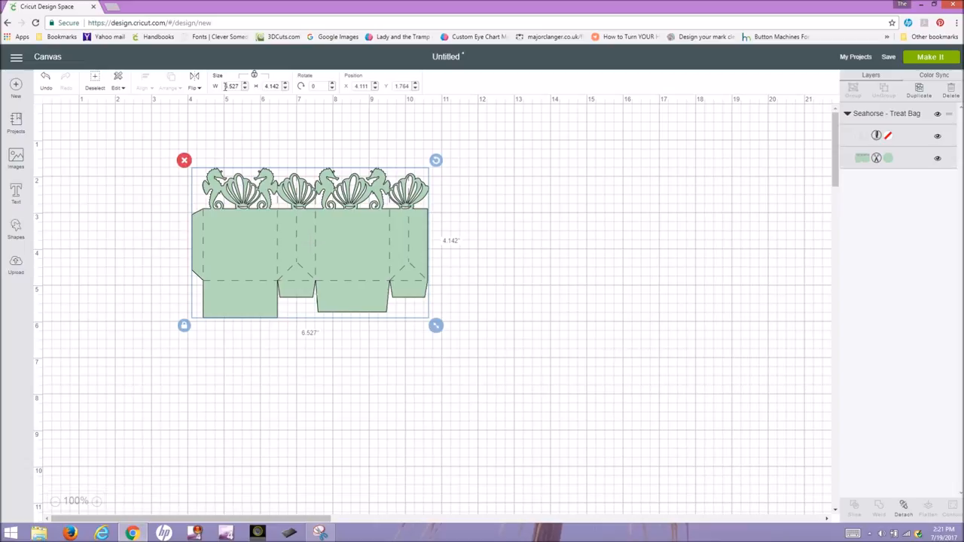
pyautogui.click(239, 84)
pyautogui.write('11.5')
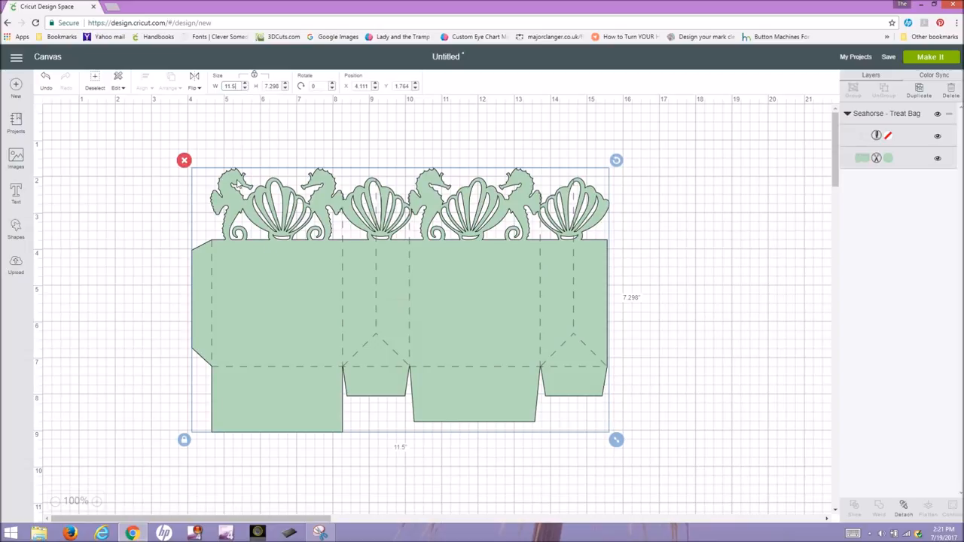
pyautogui.moveTo(333, 311)
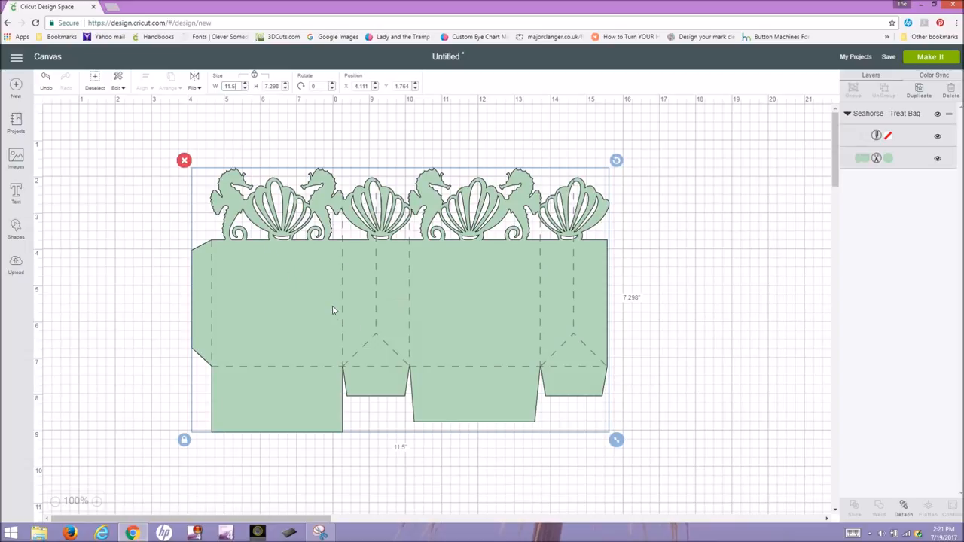
pyautogui.moveTo(136, 184)
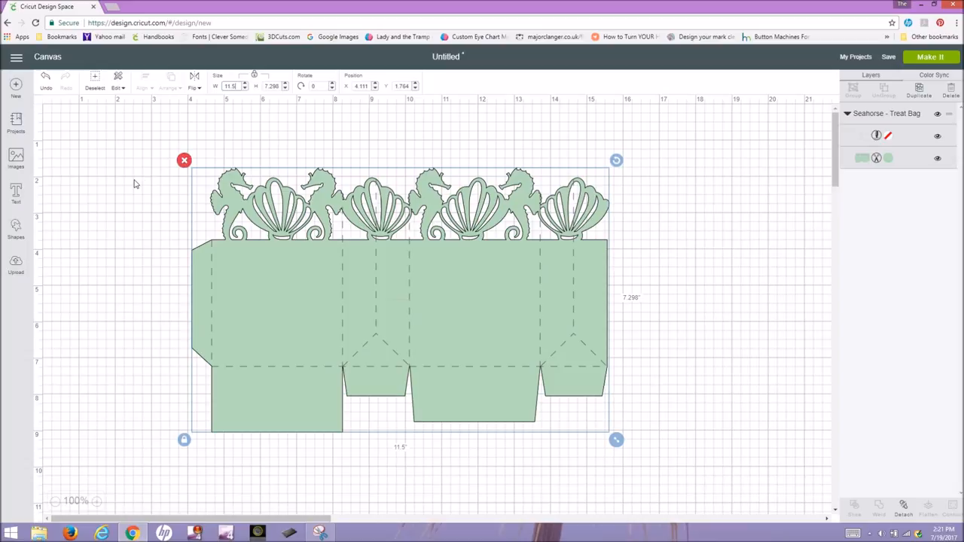
pyautogui.moveTo(14, 229)
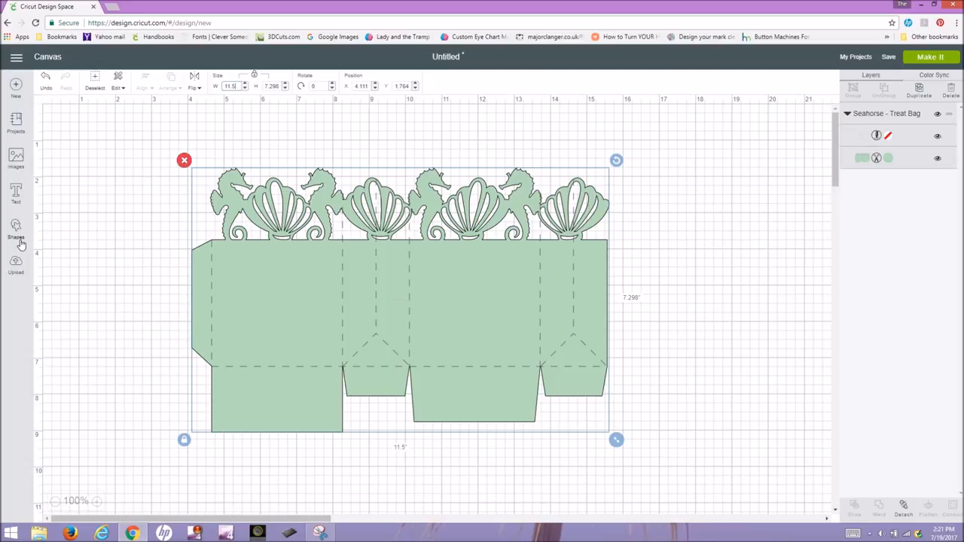
pyautogui.moveTo(239, 117)
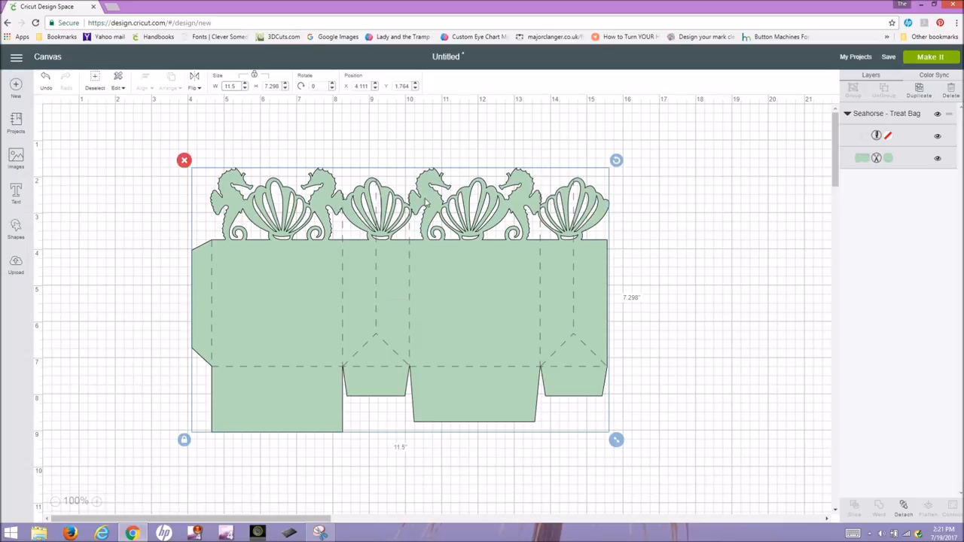
pyautogui.moveTo(208, 270)
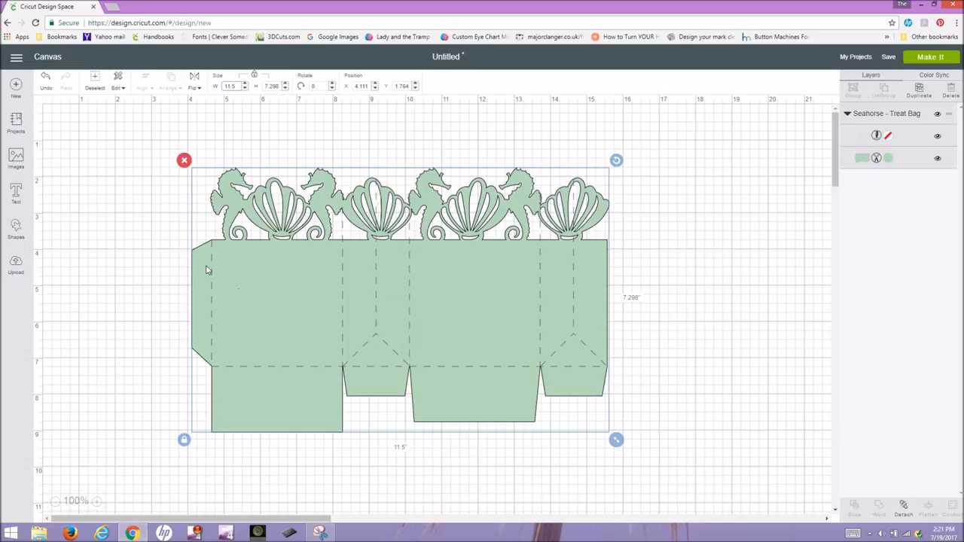
pyautogui.moveTo(260, 290)
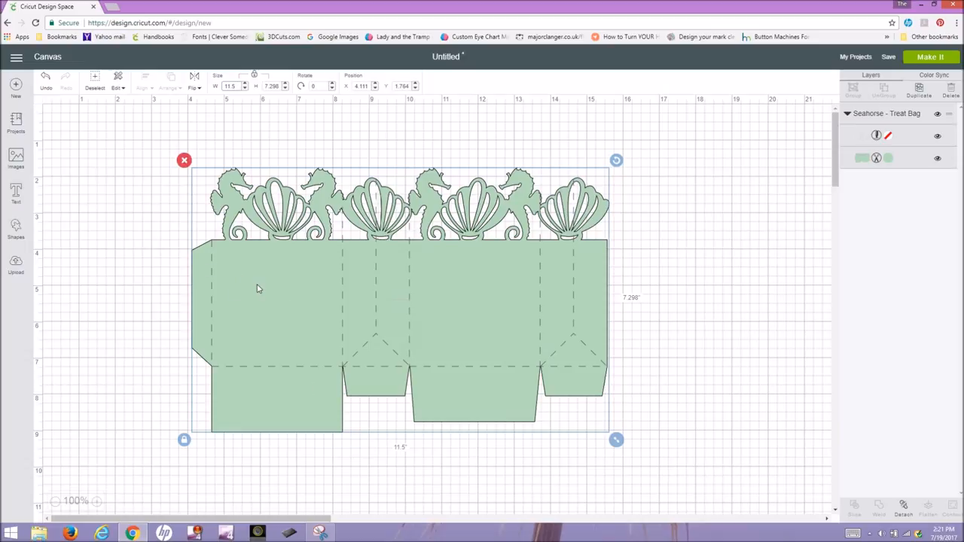
pyautogui.moveTo(126, 190)
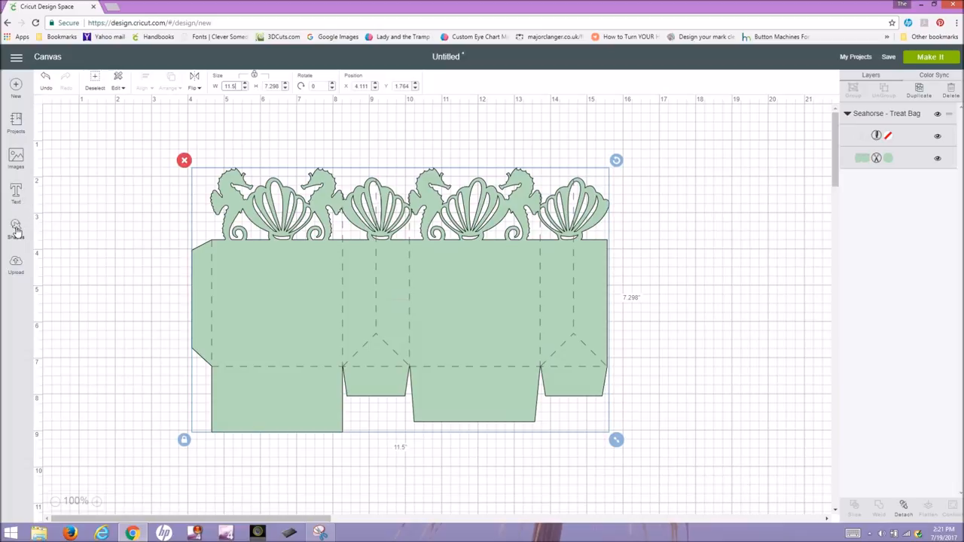
# Add a square shape and fit it over the bag's left front panel, about 3.5 inches.
pyautogui.click(15, 229)
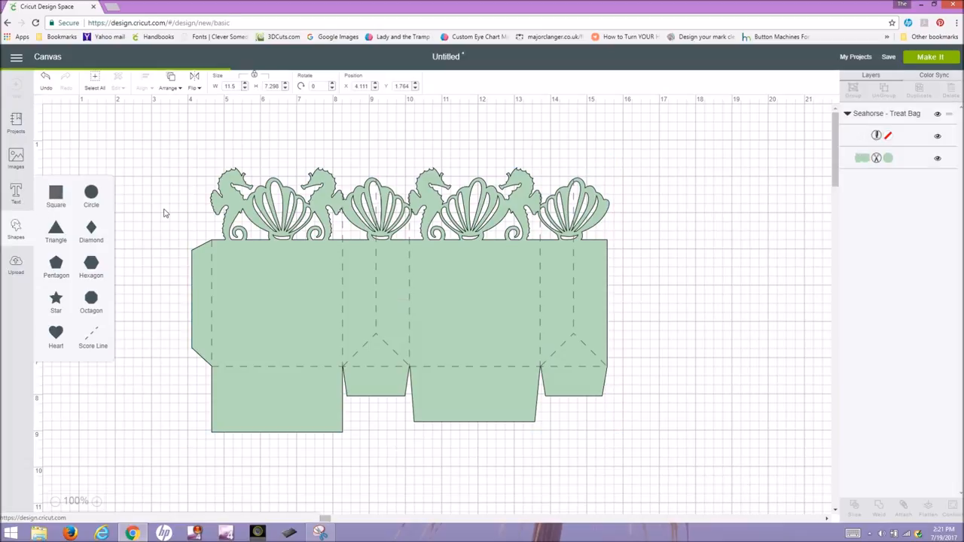
pyautogui.click(55, 194)
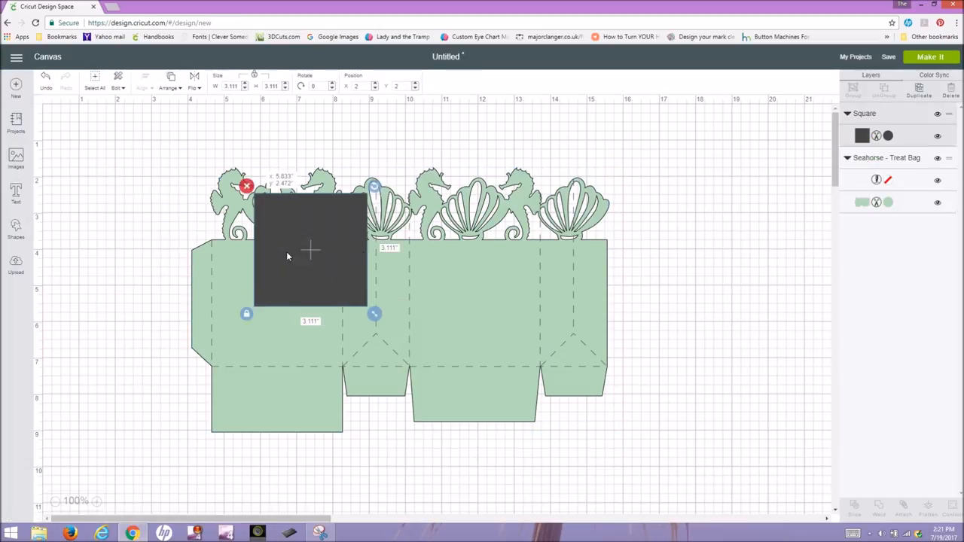
pyautogui.moveTo(309, 248); pyautogui.dragTo(269, 298)
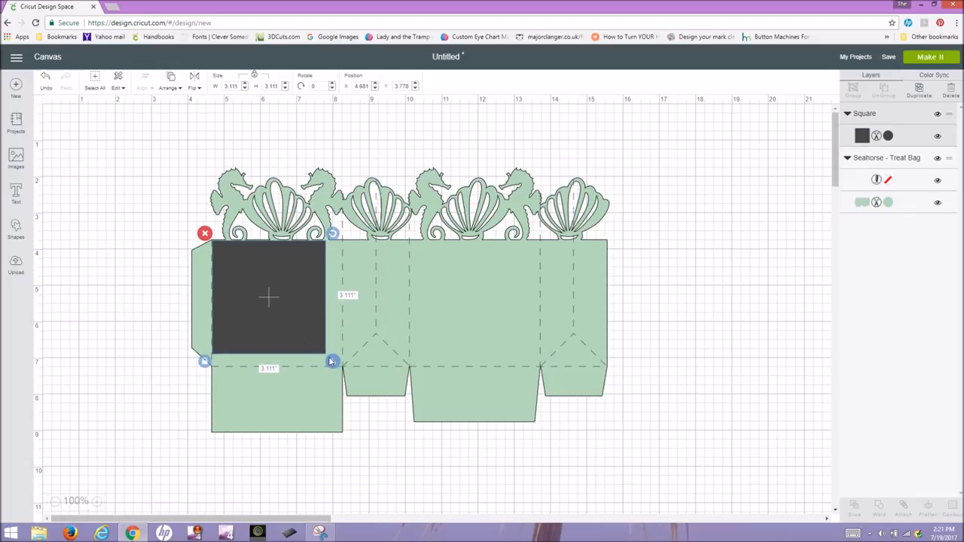
pyautogui.moveTo(332, 362); pyautogui.dragTo(350, 376)
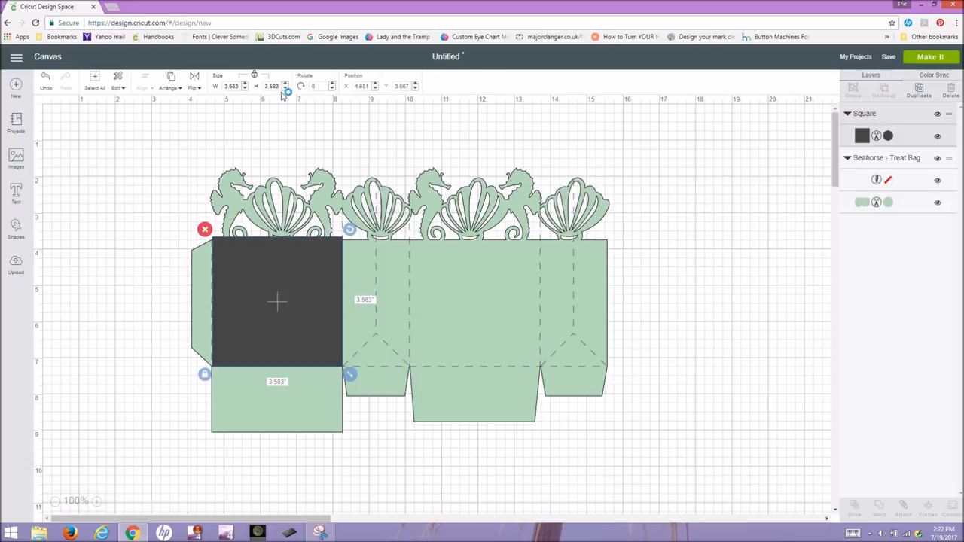
pyautogui.moveTo(340, 292)
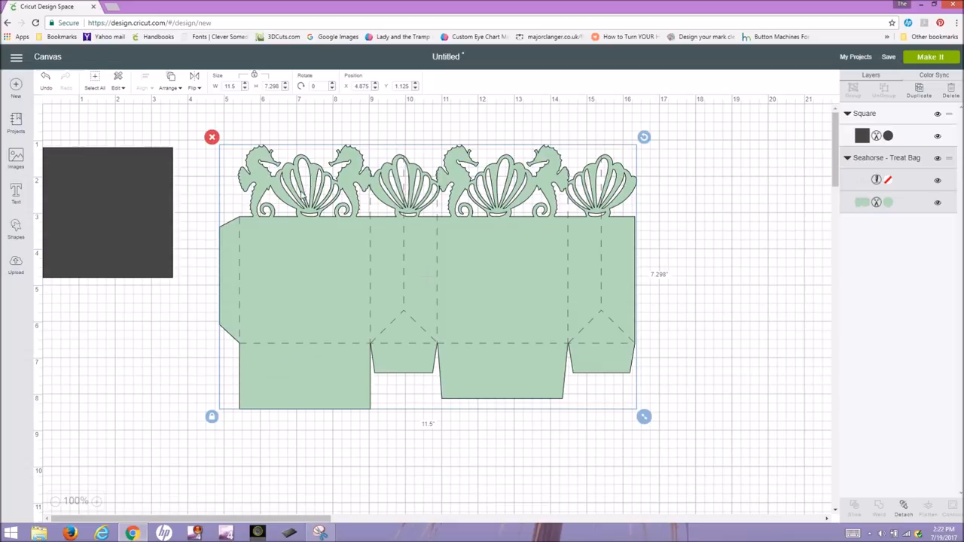
pyautogui.moveTo(284, 145)
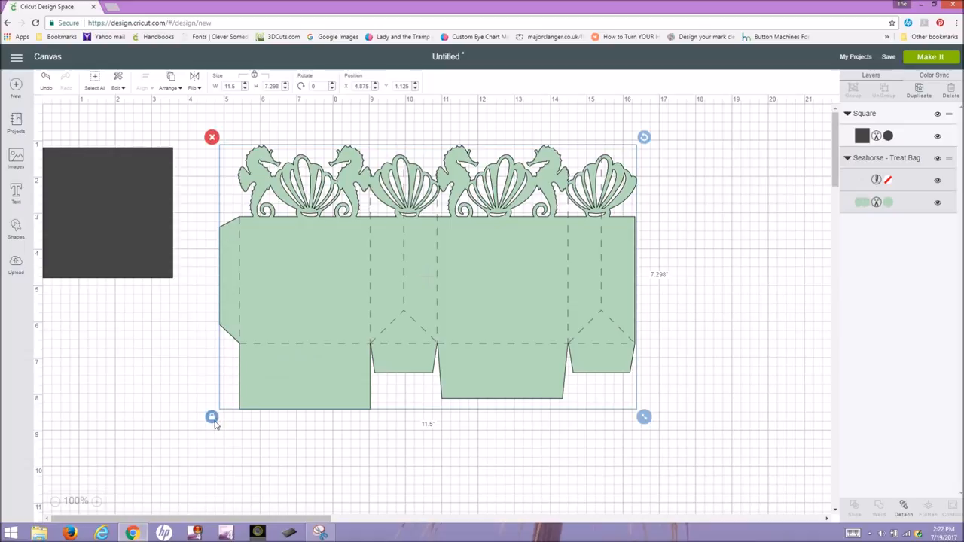
pyautogui.moveTo(211, 422)
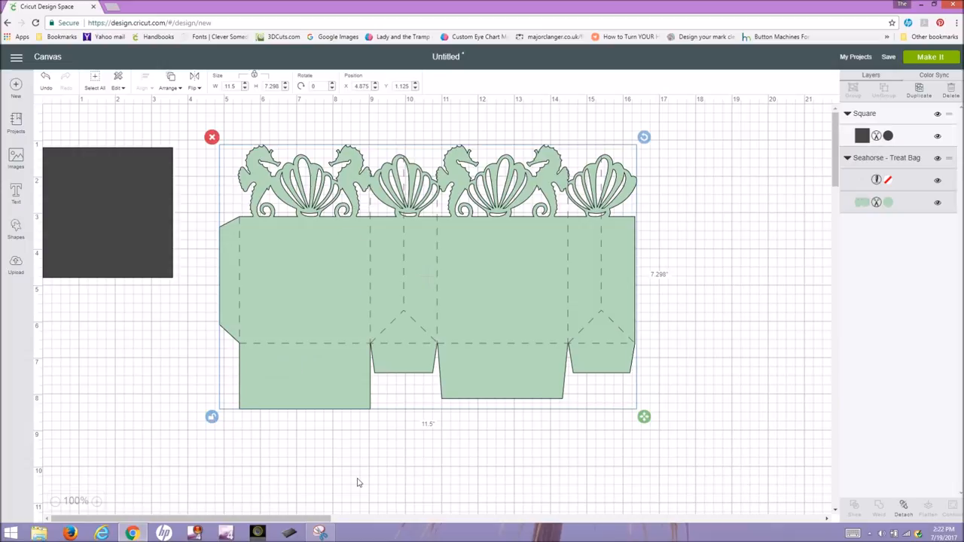
pyautogui.moveTo(264, 97)
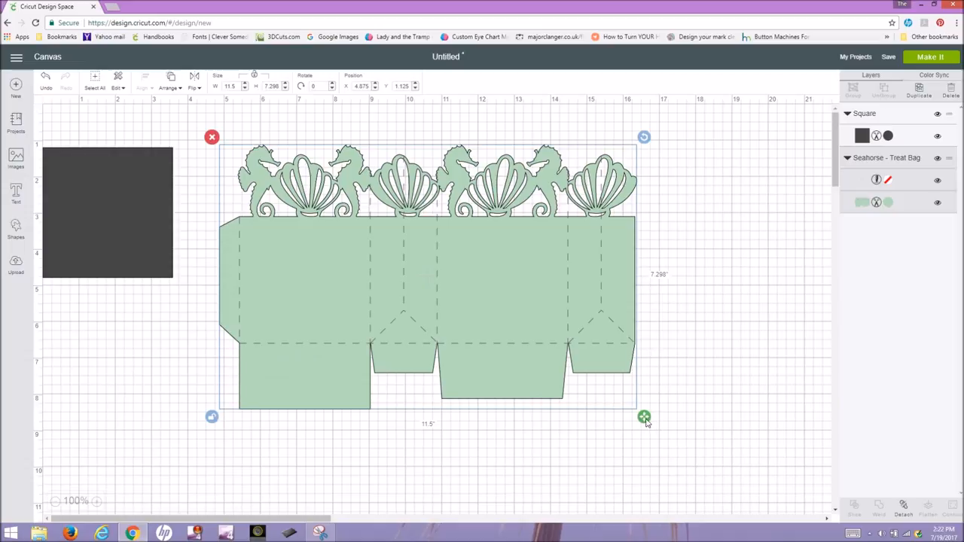
# Scale the treat bag up slightly with its bottom-right resize handle.
pyautogui.moveTo(645, 416); pyautogui.dragTo(645, 422)
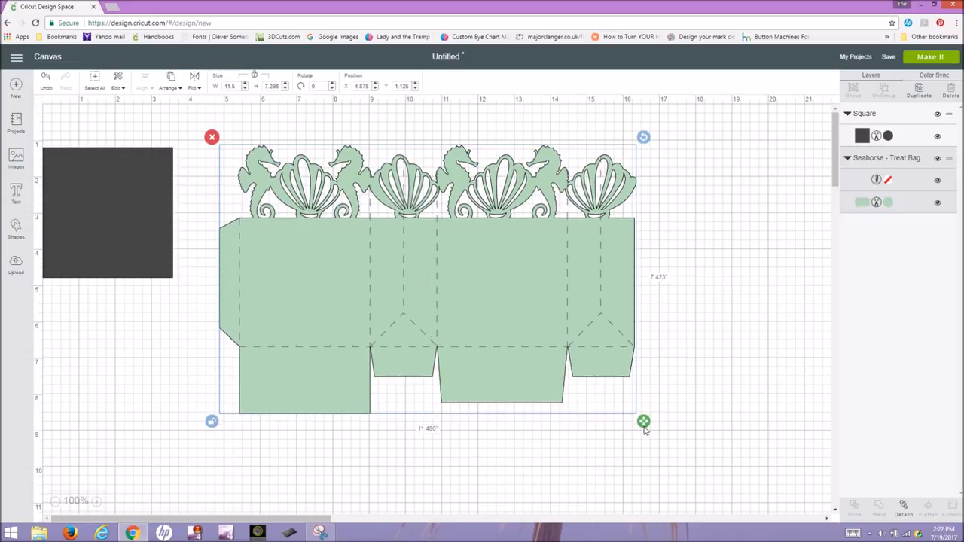
pyautogui.moveTo(643, 422); pyautogui.dragTo(646, 434)
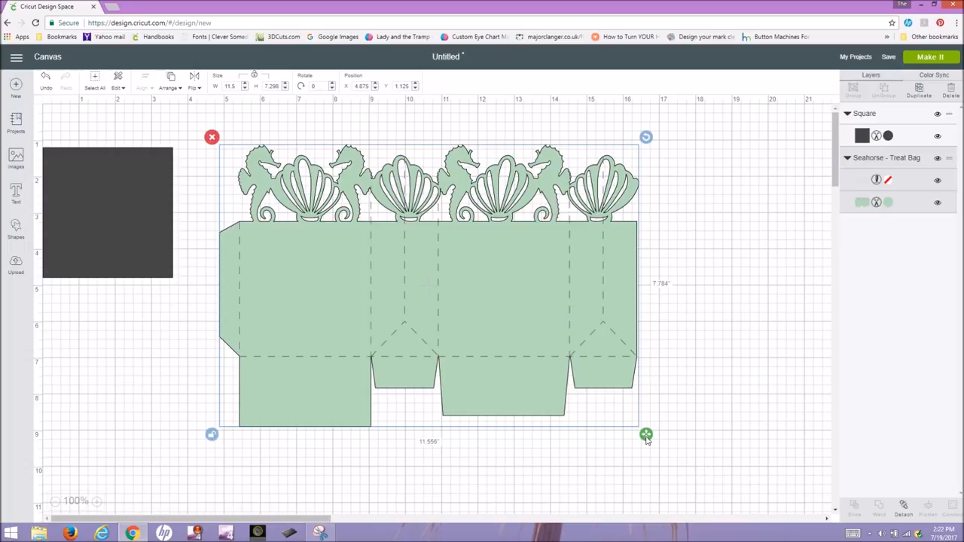
pyautogui.moveTo(646, 434); pyautogui.dragTo(648, 440)
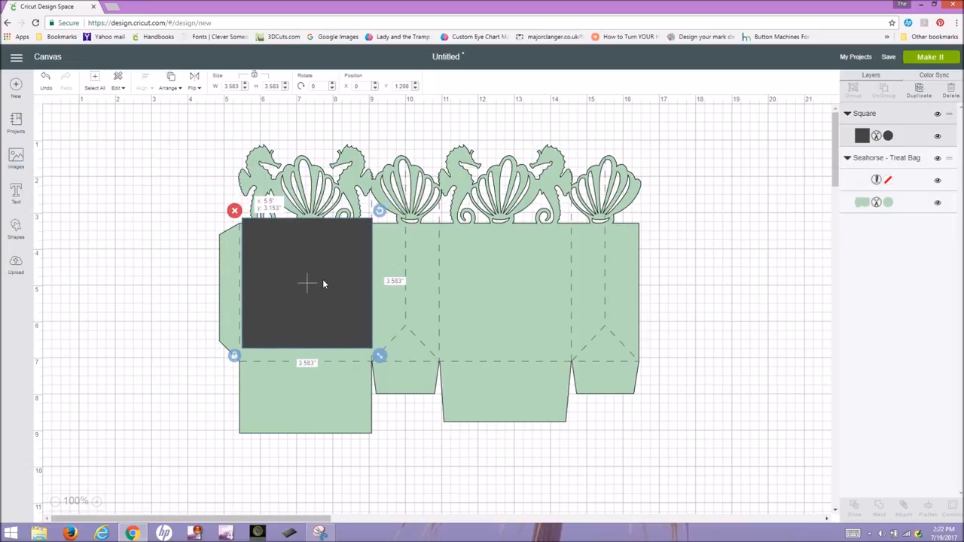
# Adjust the bag size and refit the square over the front panel, about 3.6 inches.
pyautogui.moveTo(307, 284); pyautogui.dragTo(304, 290)
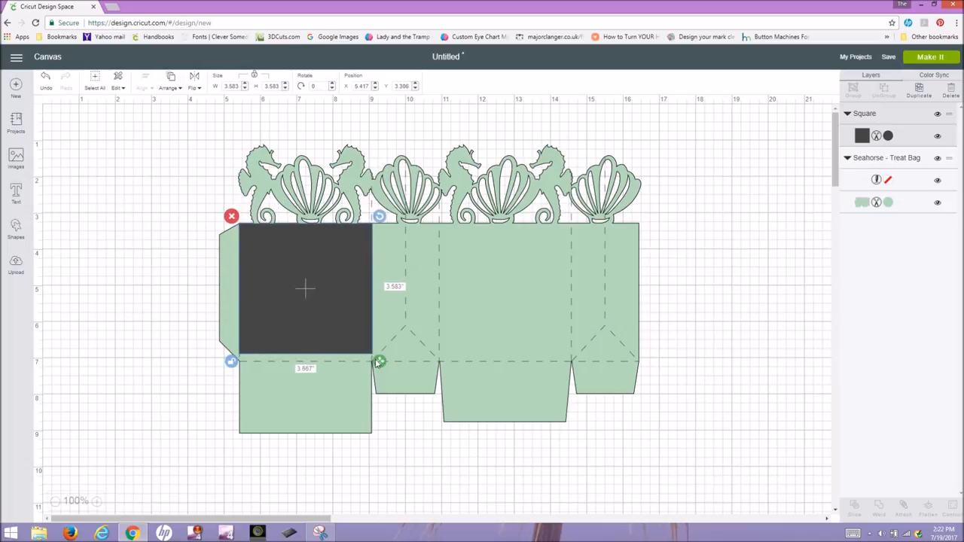
pyautogui.moveTo(379, 362); pyautogui.dragTo(380, 368)
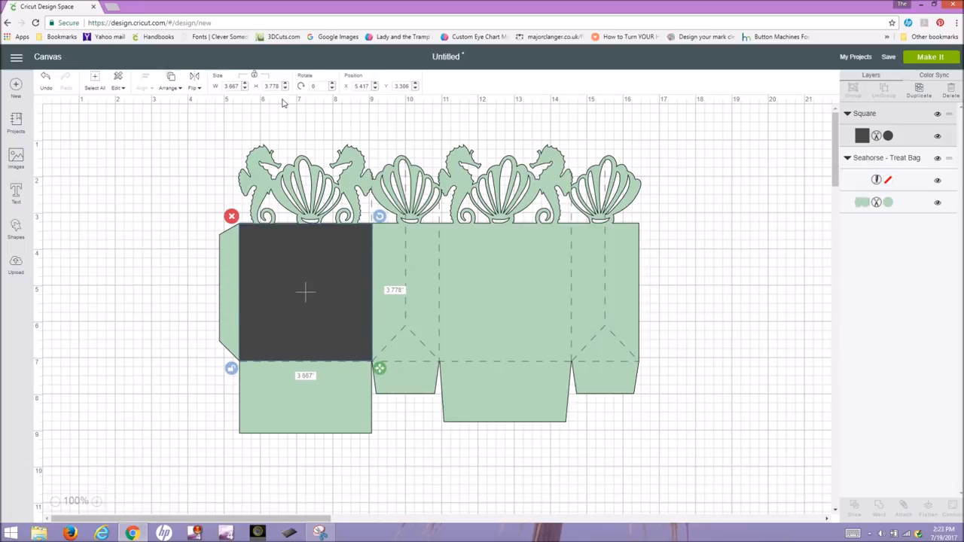
pyautogui.moveTo(497, 301)
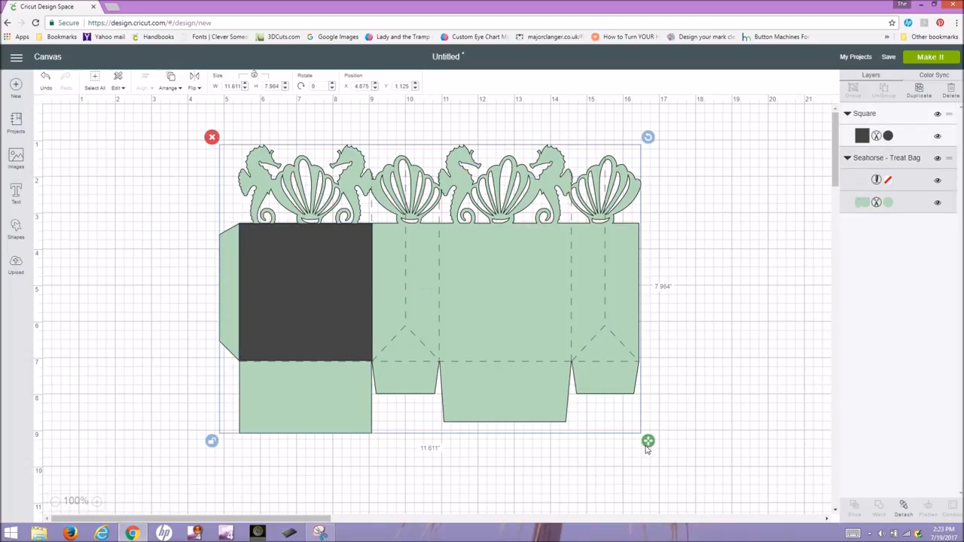
pyautogui.moveTo(648, 440); pyautogui.dragTo(648, 455)
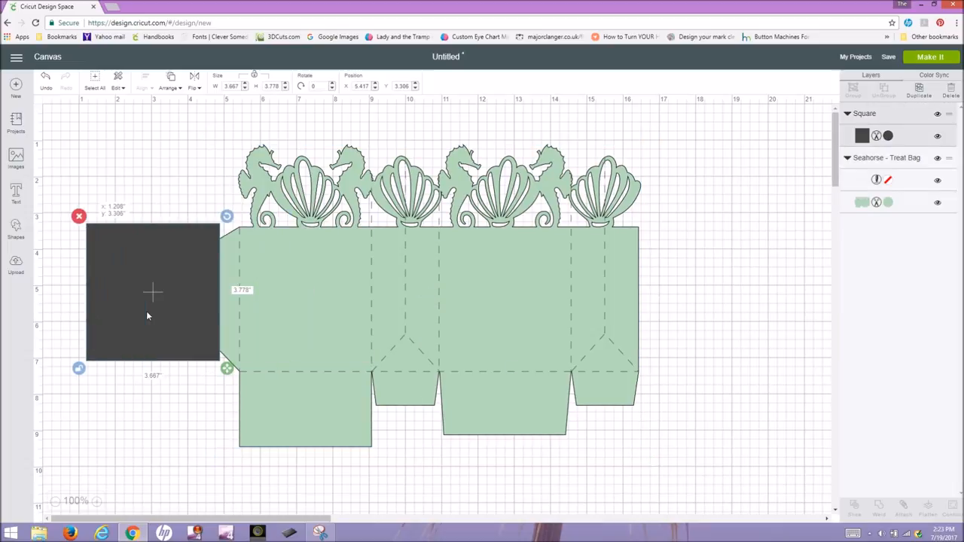
pyautogui.moveTo(154, 292); pyautogui.dragTo(319, 311)
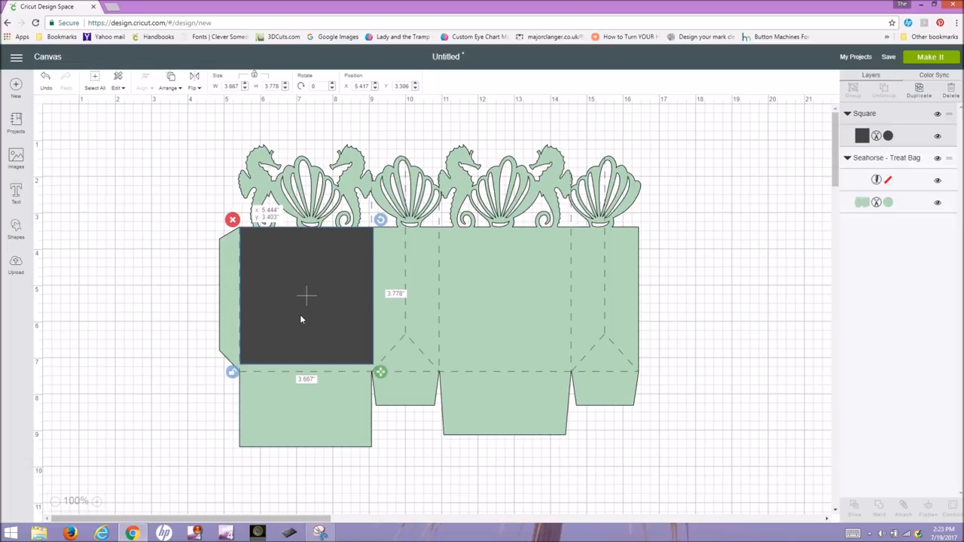
pyautogui.moveTo(379, 372); pyautogui.dragTo(380, 379)
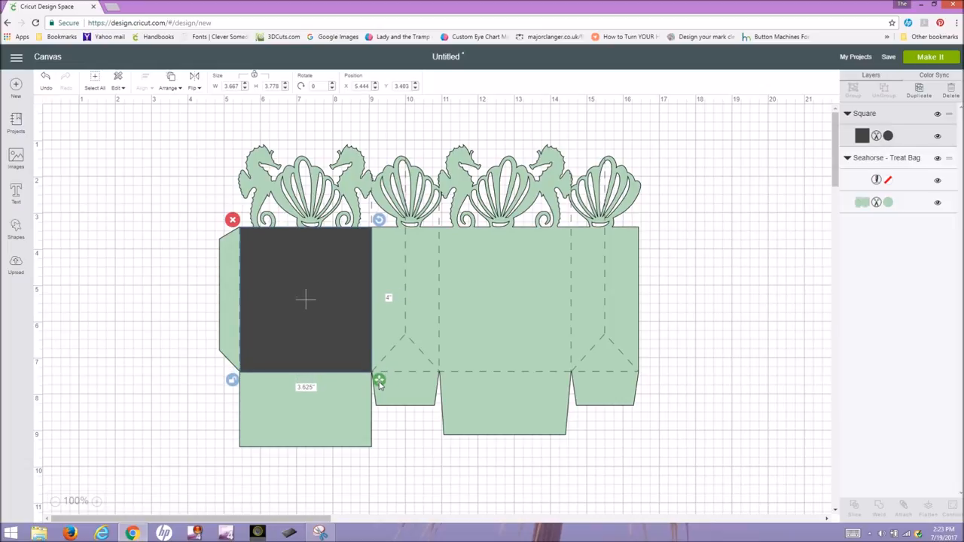
pyautogui.moveTo(380, 380); pyautogui.dragTo(380, 380)
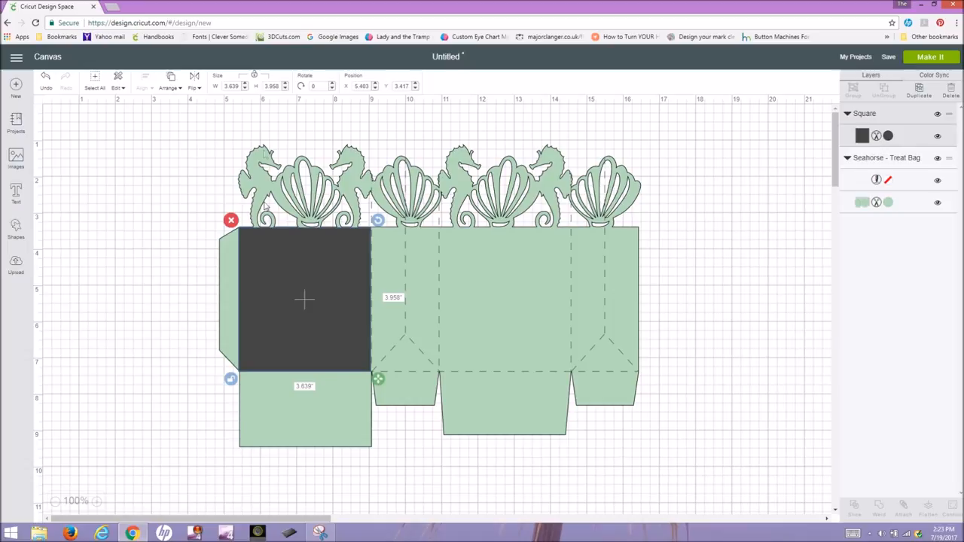
pyautogui.moveTo(249, 272)
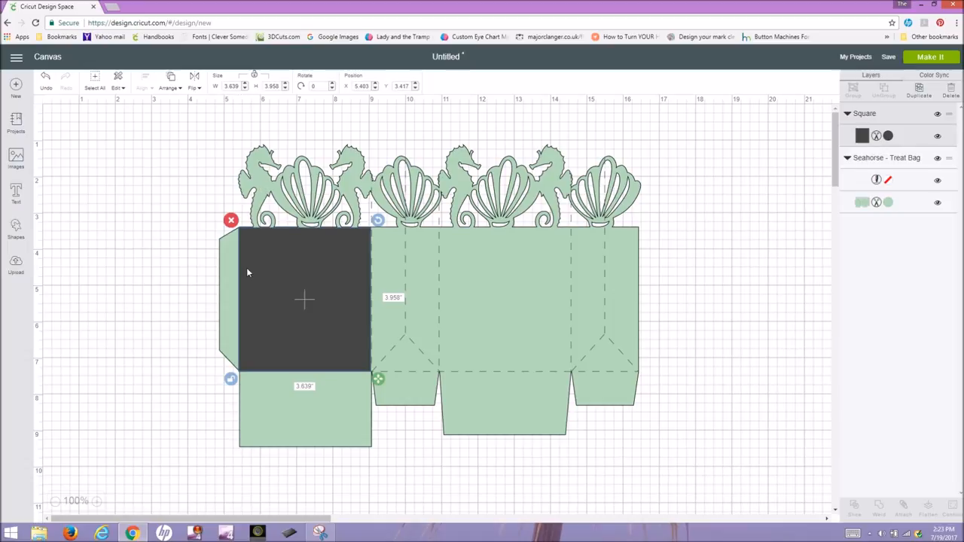
pyautogui.moveTo(232, 101)
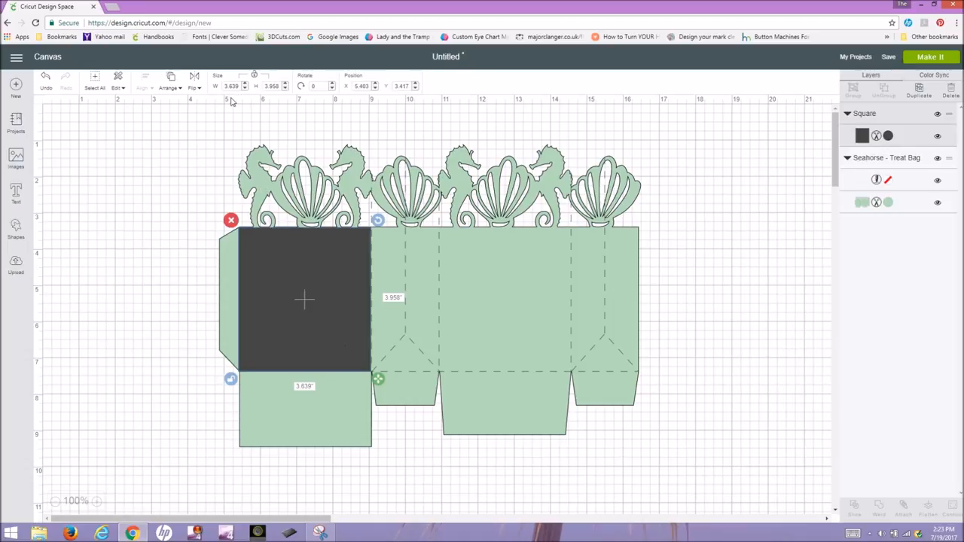
# Park the square below-left and set the treat bag's height to 8.5 inches.
pyautogui.moveTo(304, 300); pyautogui.dragTo(279, 301)
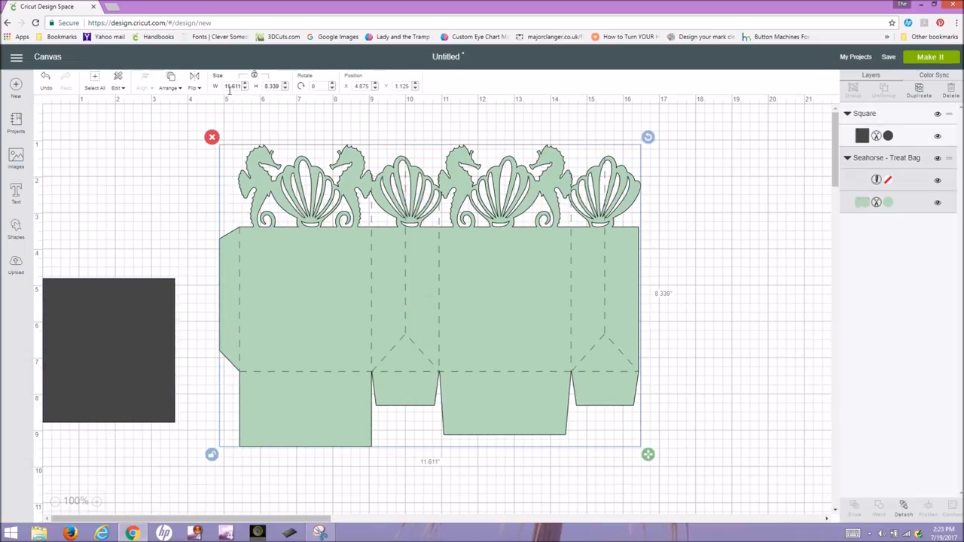
pyautogui.click(236, 85)
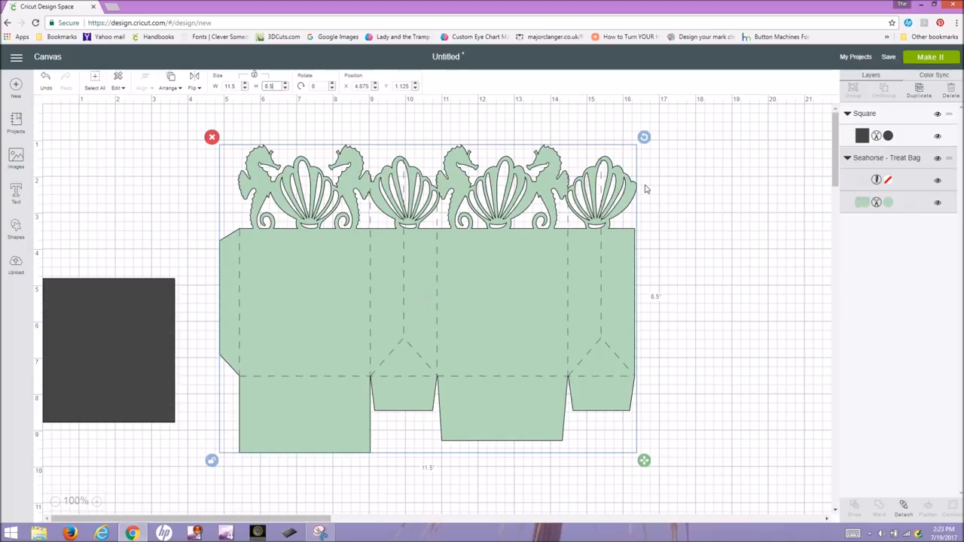
pyautogui.click(166, 318)
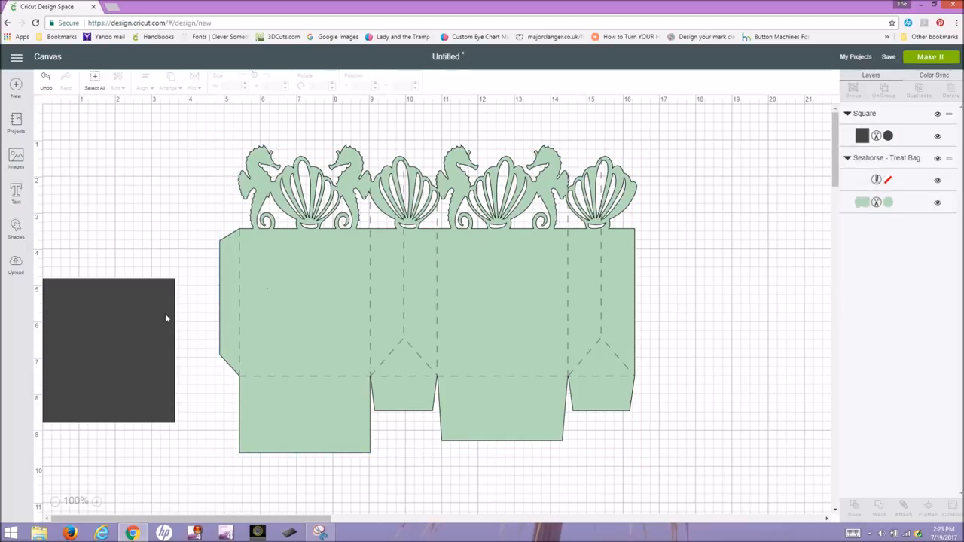
# Try the square over the front panel again and resize it to the panel edges.
pyautogui.moveTo(109, 350); pyautogui.dragTo(307, 303)
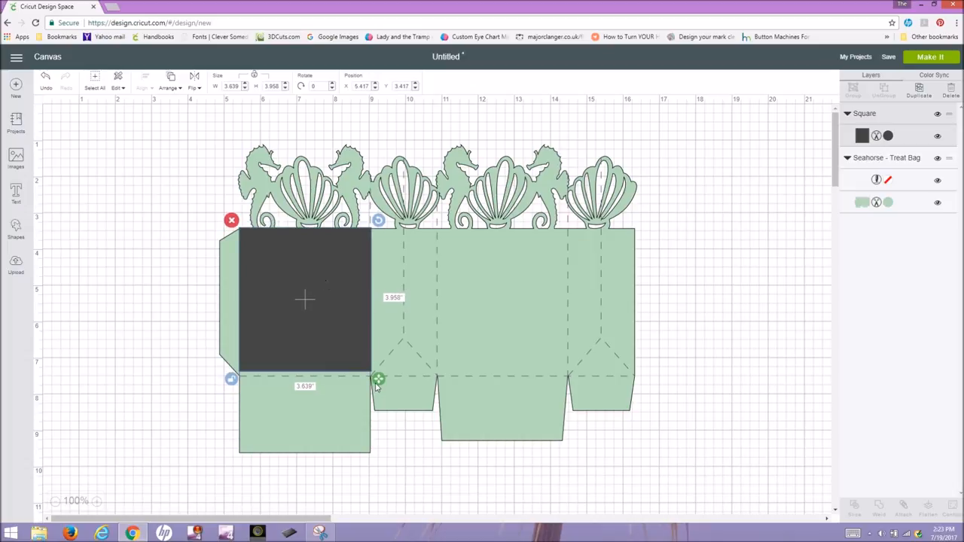
pyautogui.moveTo(380, 379); pyautogui.dragTo(380, 383)
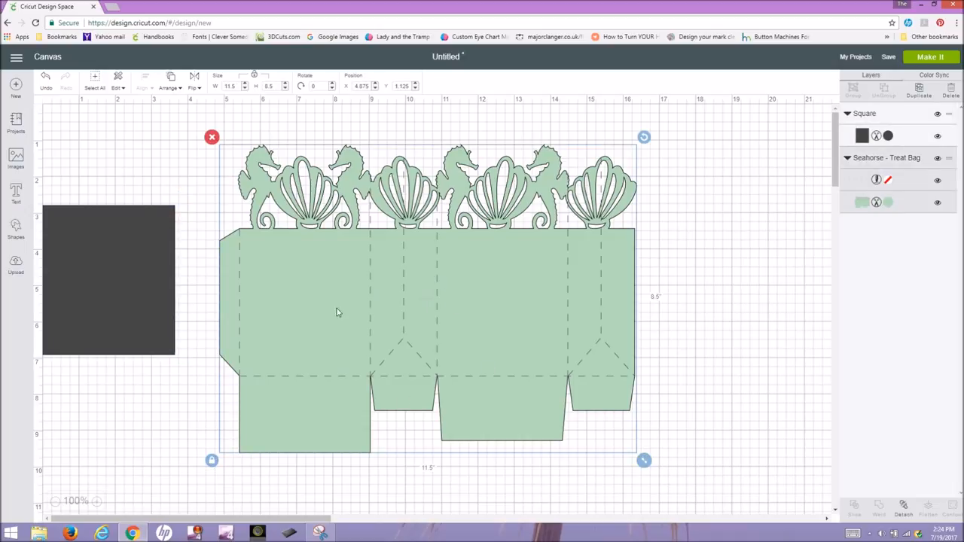
pyautogui.moveTo(499, 296)
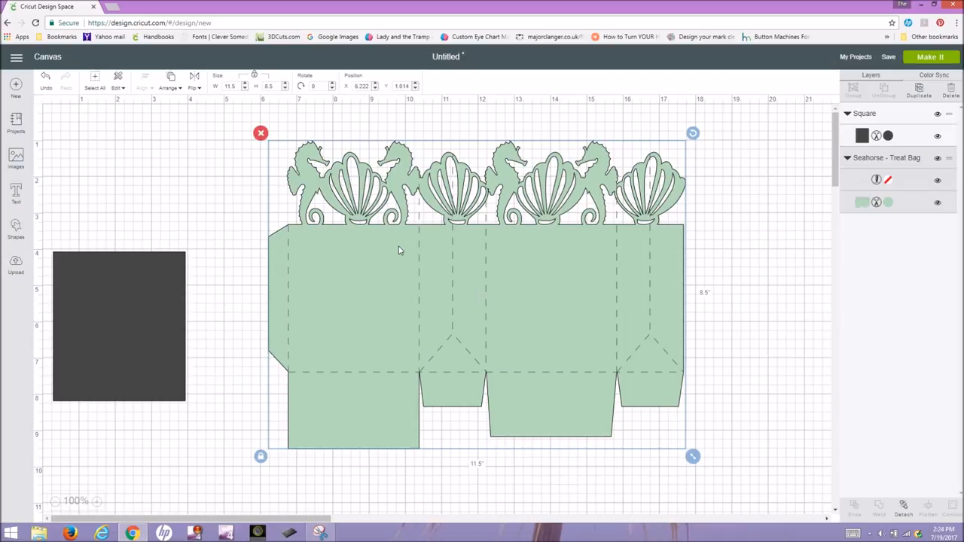
pyautogui.moveTo(439, 371)
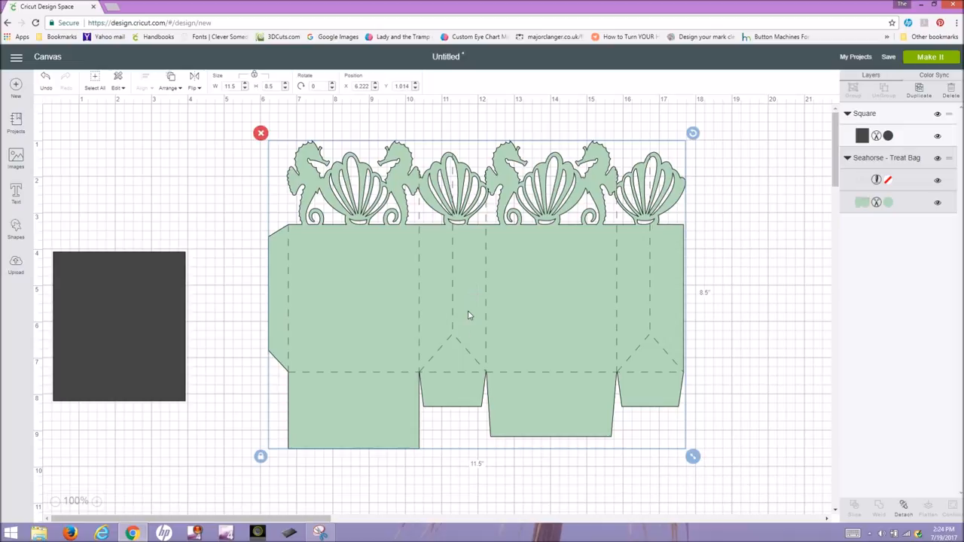
pyautogui.moveTo(928, 57)
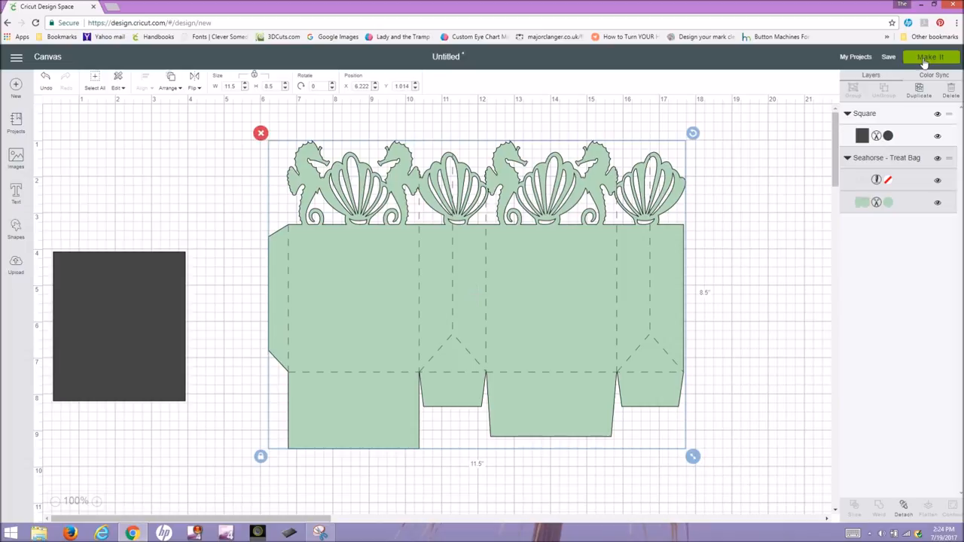
# Send the design to Make It and preview mat 2 holding the treat bag.
pyautogui.click(929, 57)
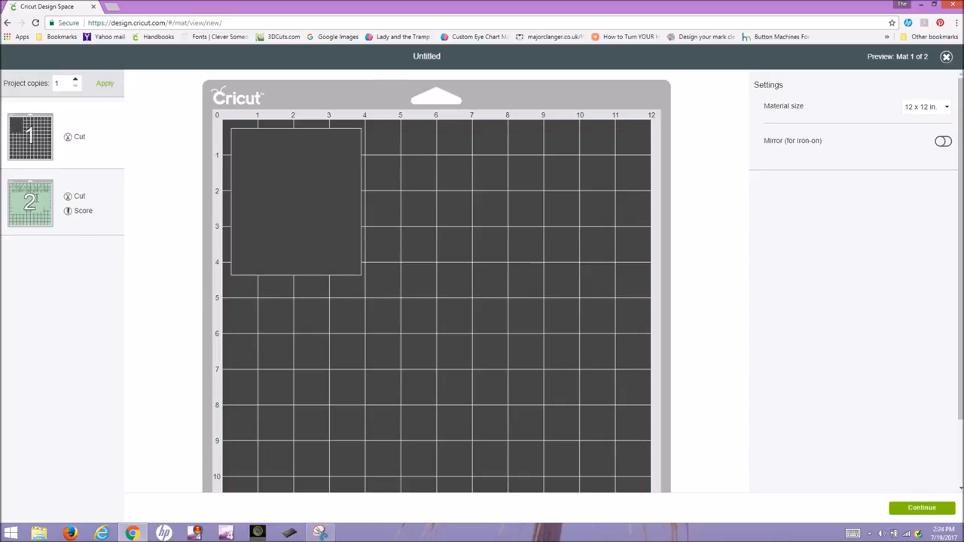
pyautogui.moveTo(253, 196)
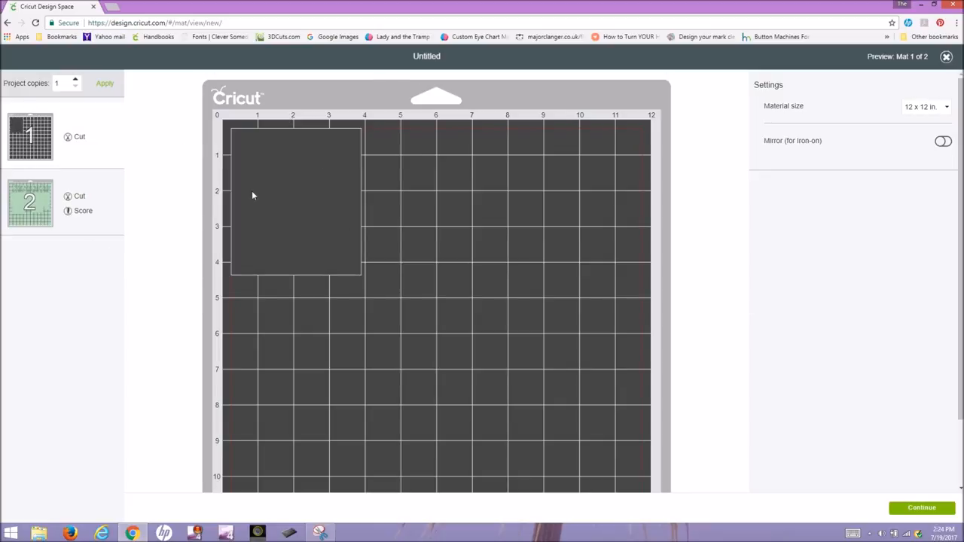
pyautogui.click(30, 202)
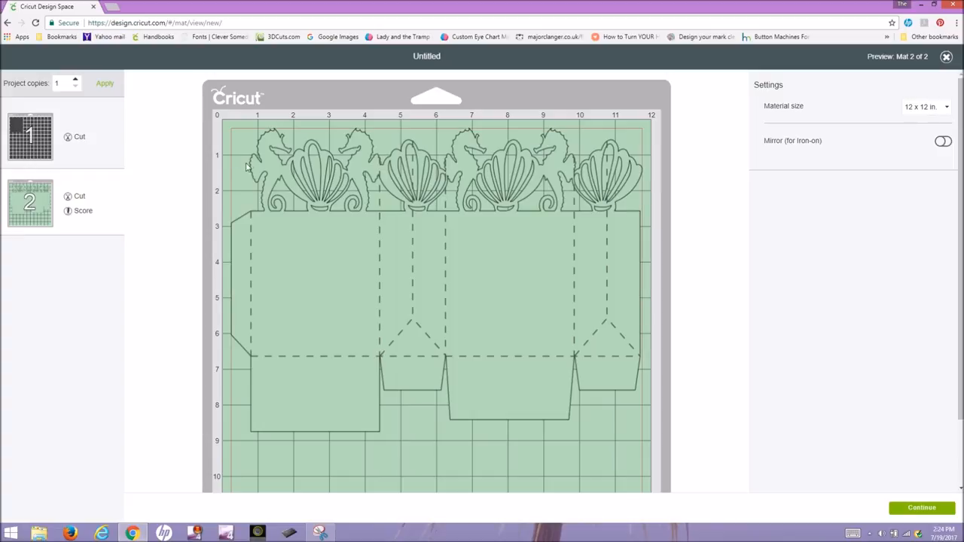
pyautogui.moveTo(534, 187)
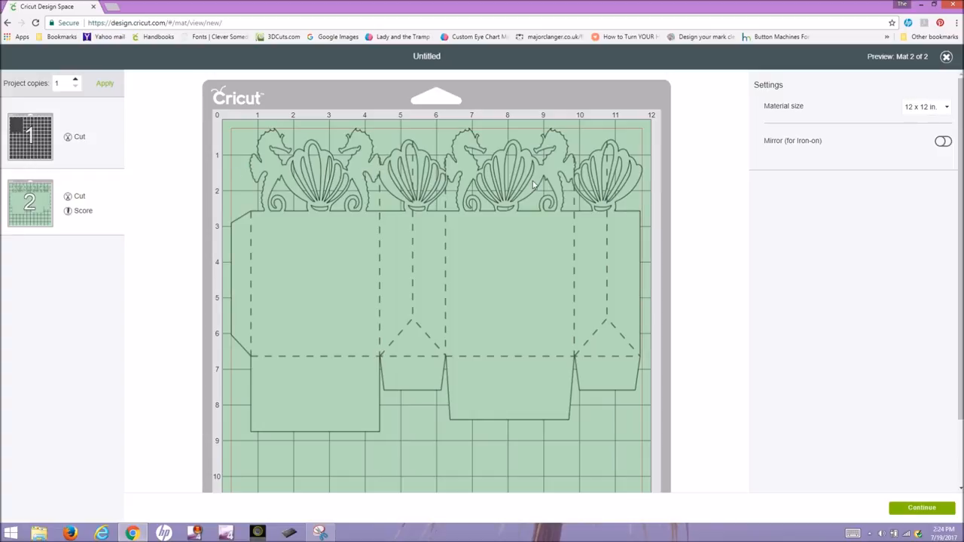
pyautogui.scroll(-3)
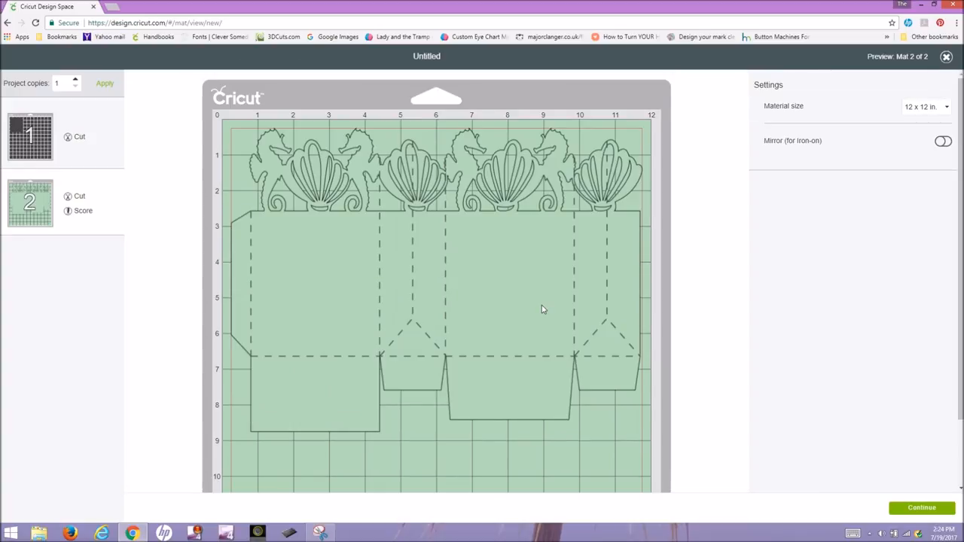
pyautogui.moveTo(545, 288)
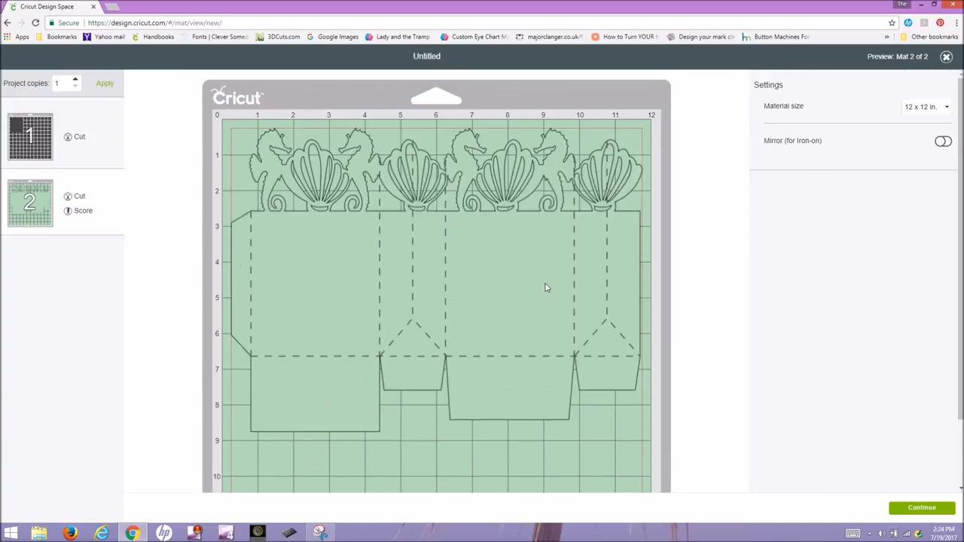
pyautogui.moveTo(385, 367)
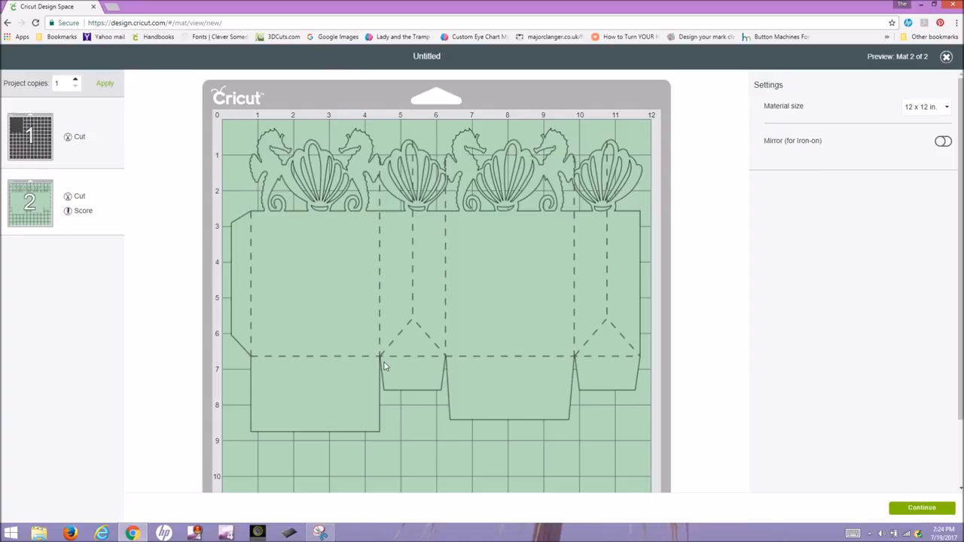
# Continue from the mat preview to the machine setup screen for mat 2.
pyautogui.click(921, 508)
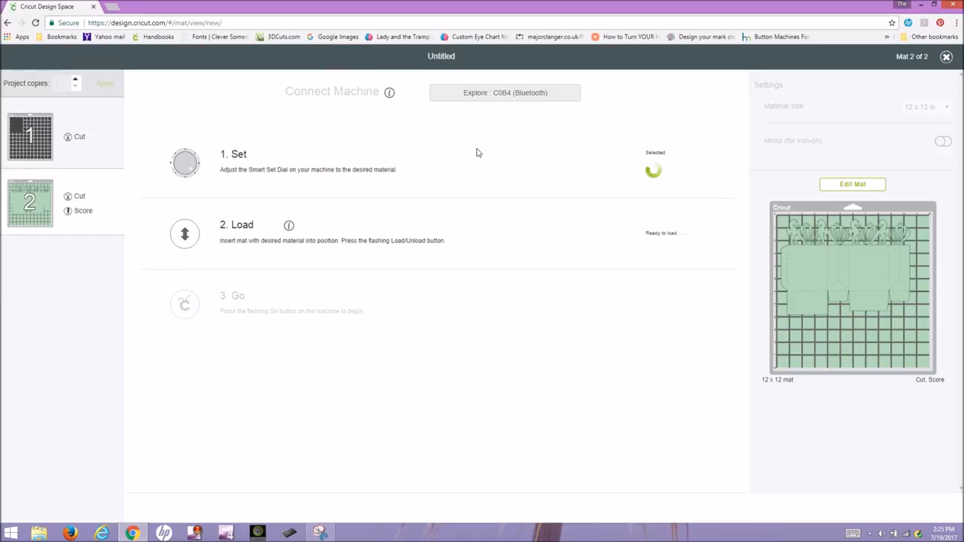
pyautogui.moveTo(360, 193)
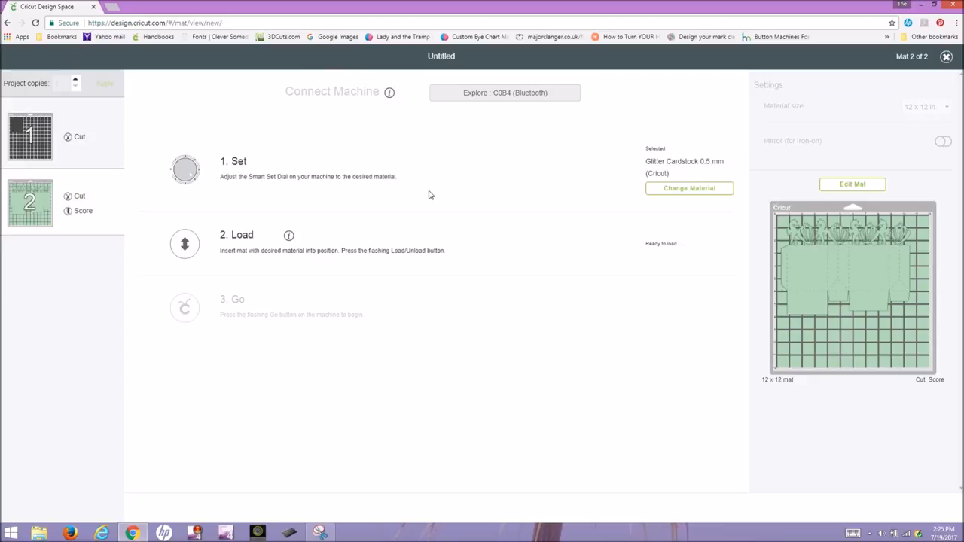
pyautogui.moveTo(286, 172)
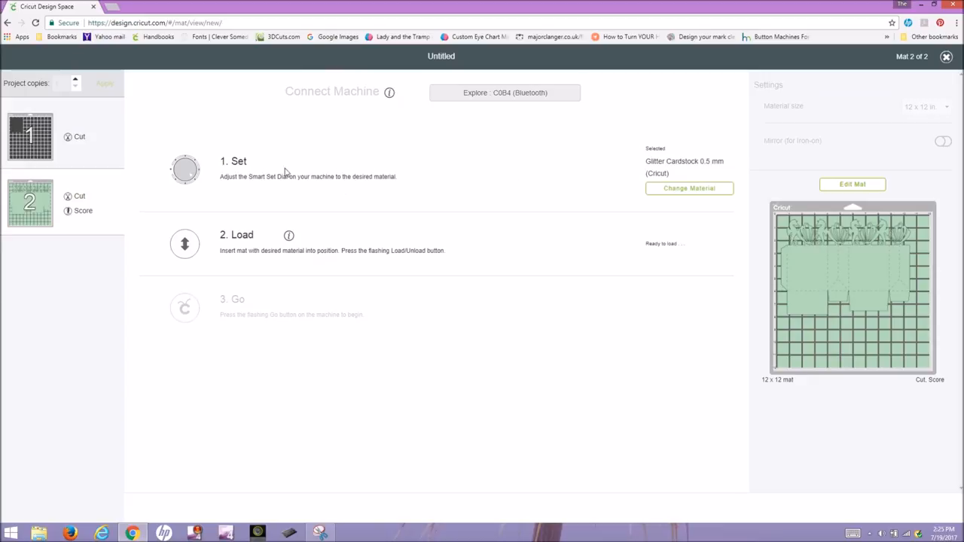
pyautogui.moveTo(931, 244)
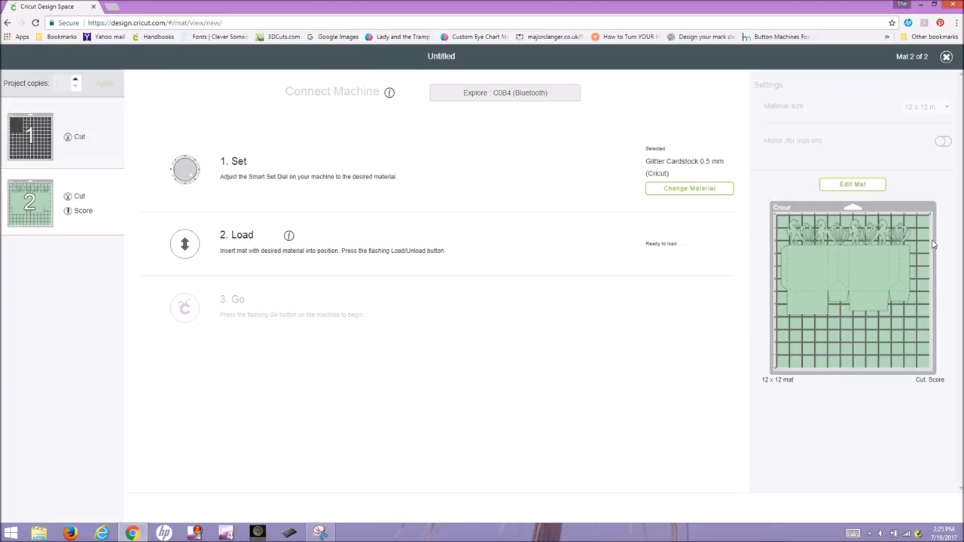
pyautogui.moveTo(696, 175)
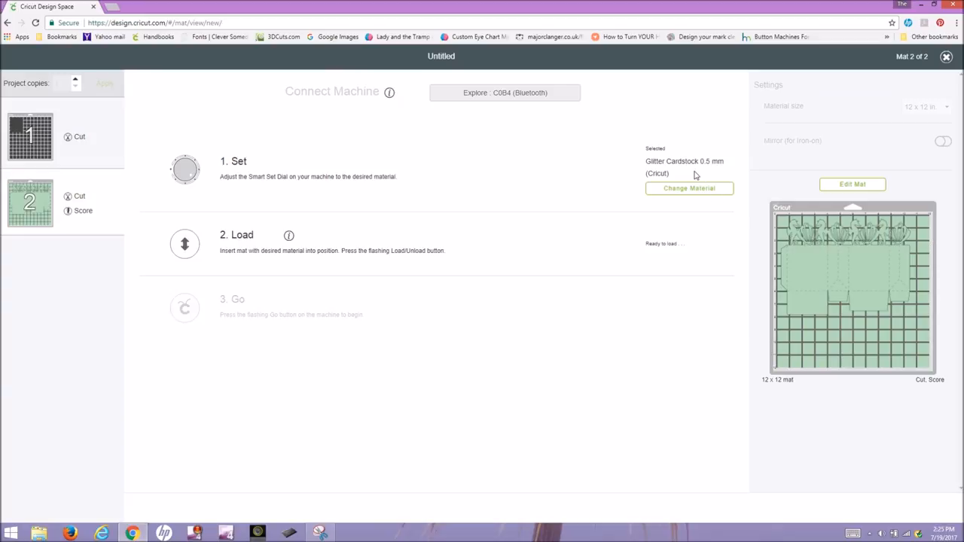
pyautogui.moveTo(696, 193)
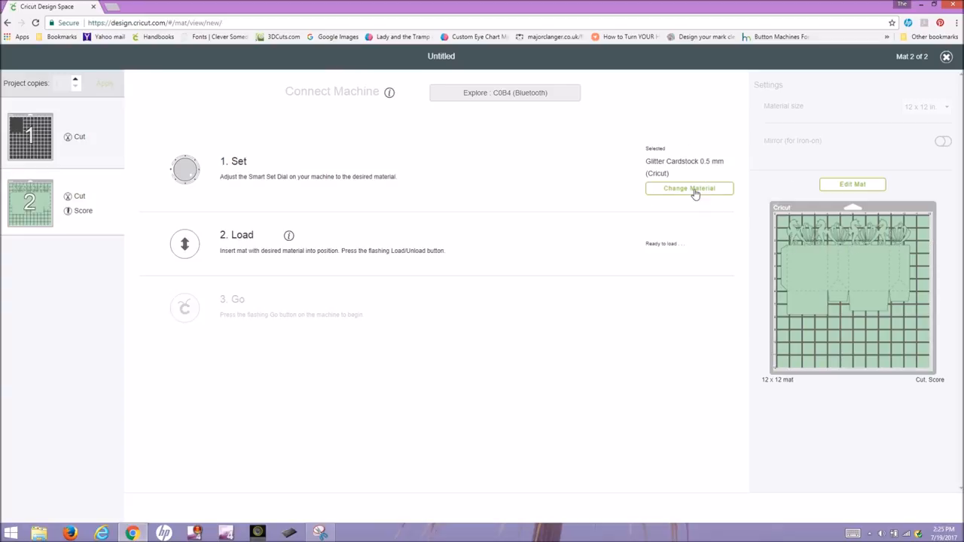
# Change mat 2's material to Cardstock, Intricate Cuts 0.27mm and dismiss the notification.
pyautogui.click(690, 188)
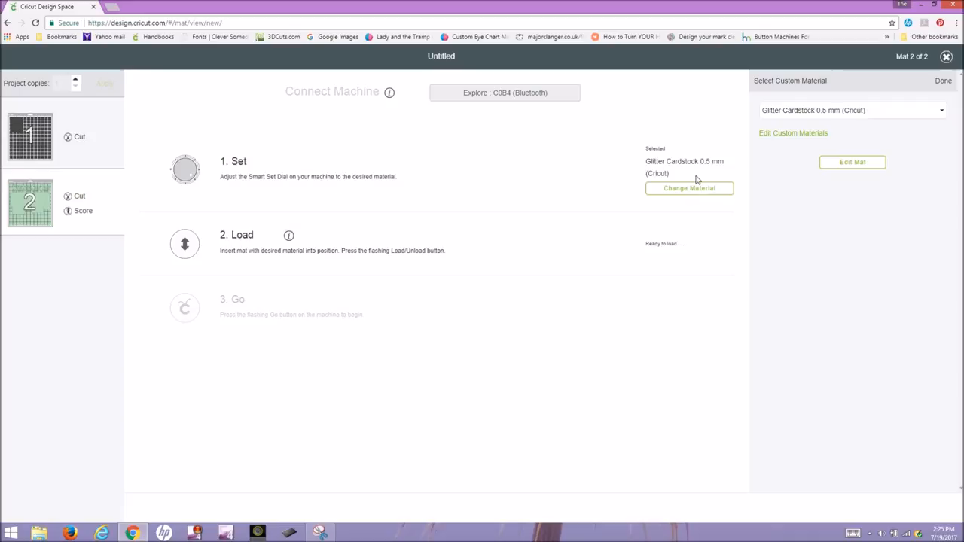
pyautogui.click(852, 110)
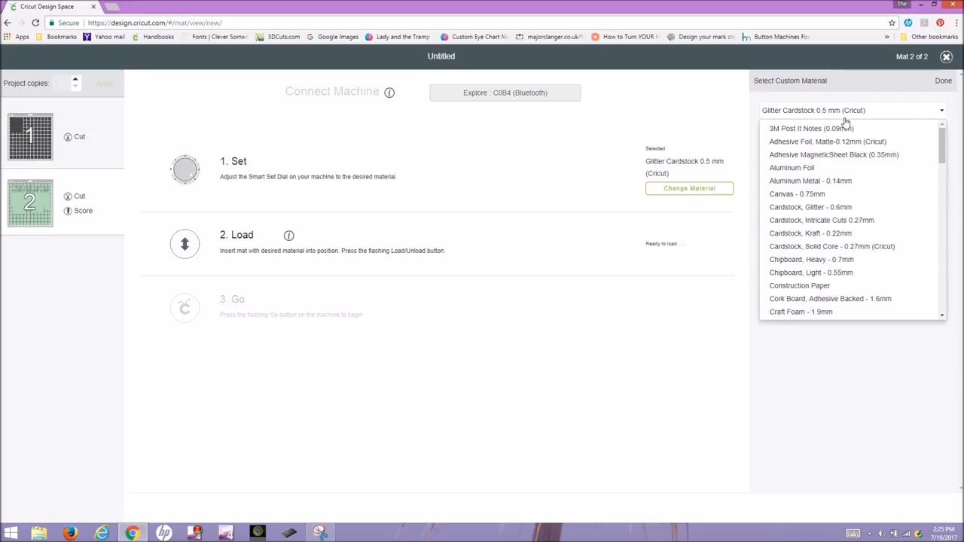
pyautogui.moveTo(821, 223)
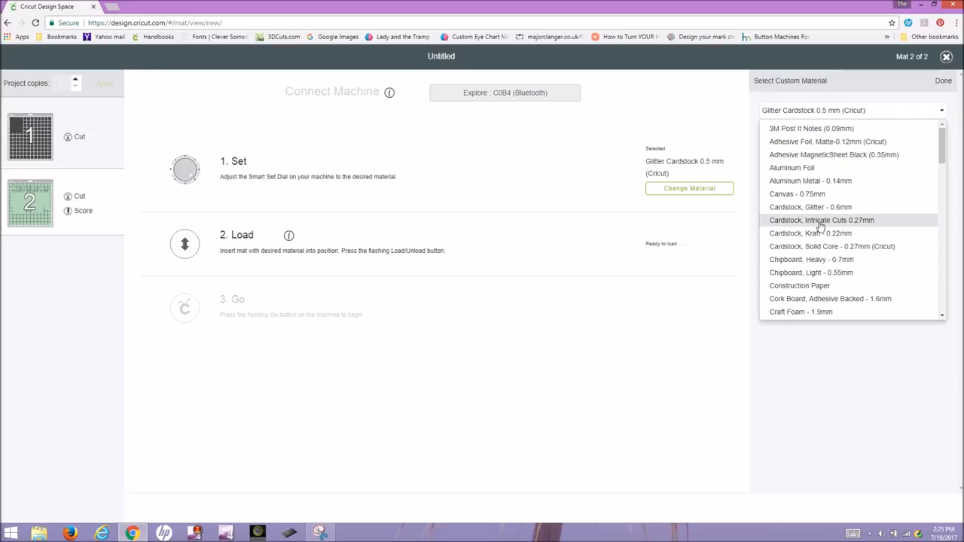
pyautogui.click(820, 220)
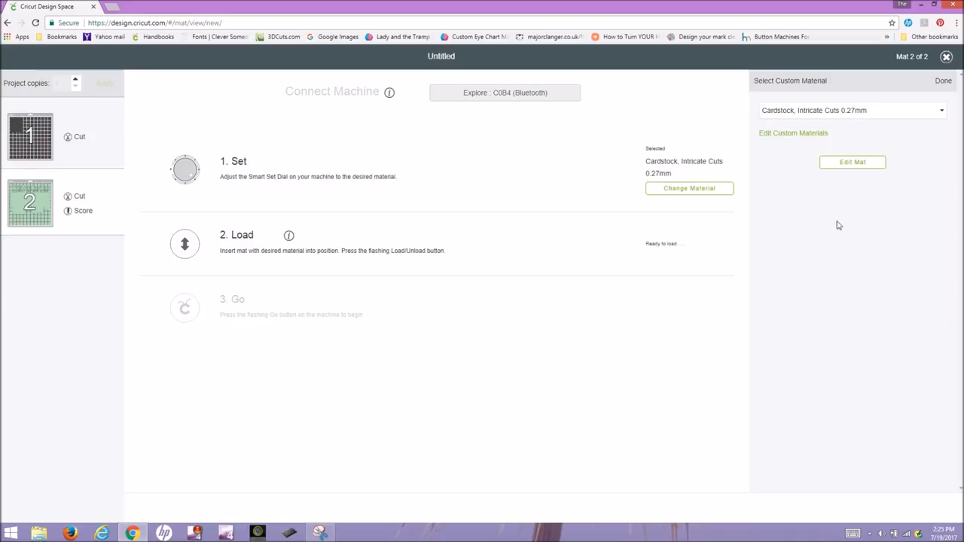
pyautogui.moveTo(265, 202)
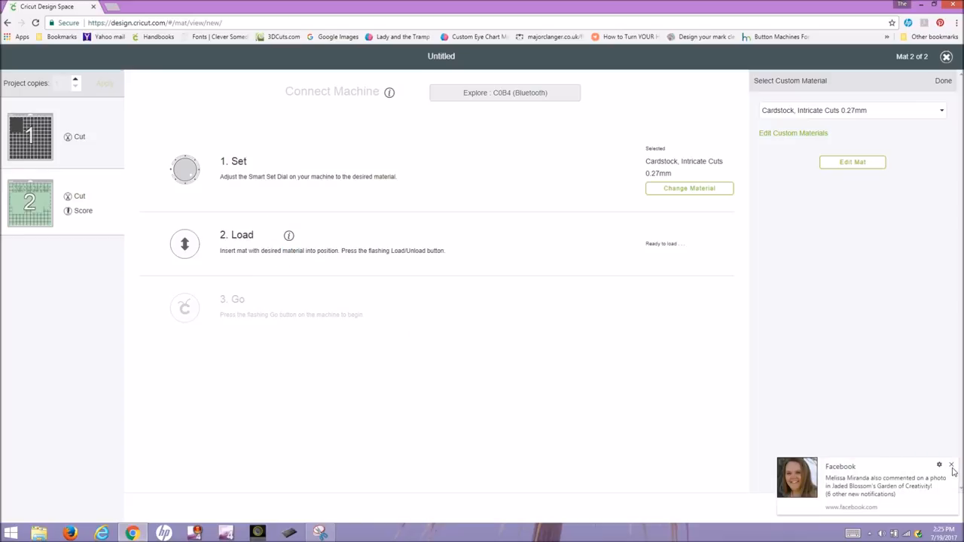
pyautogui.click(949, 464)
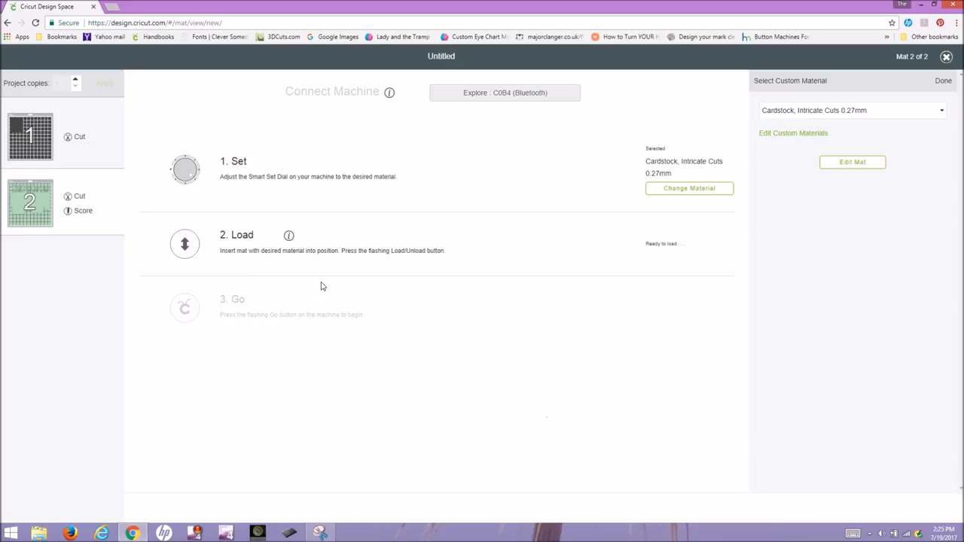